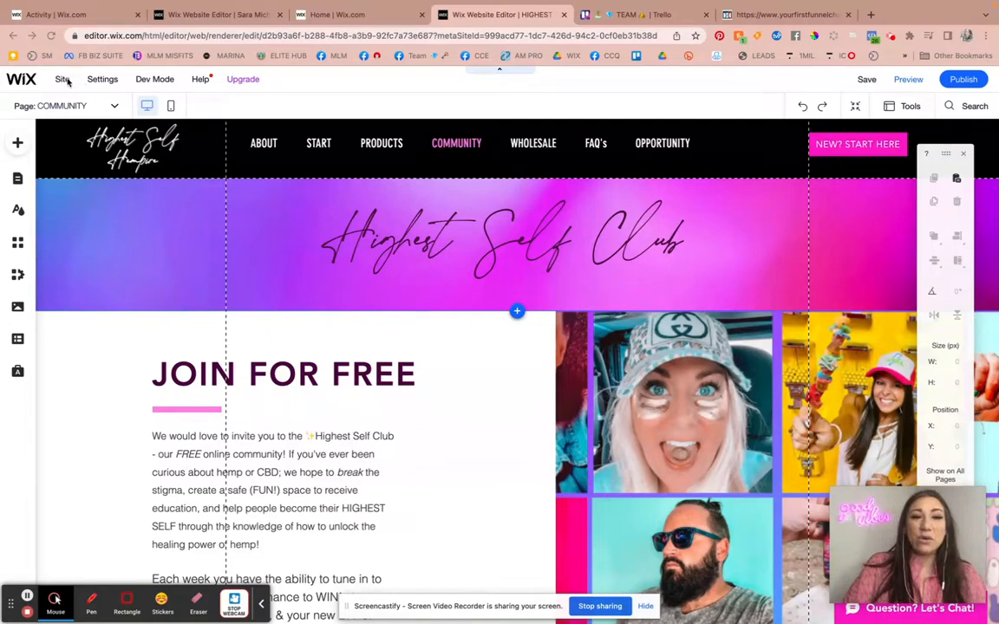
# Step: Leave the editor through the Site menu for the Highest Self Club dashboard
pyautogui.click(61, 79)
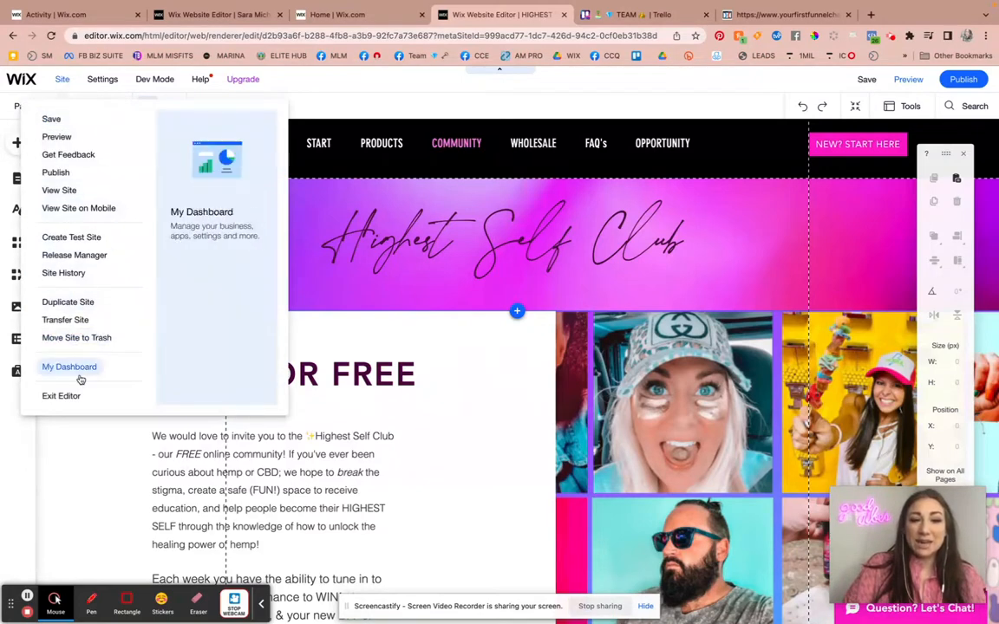
pyautogui.click(70, 367)
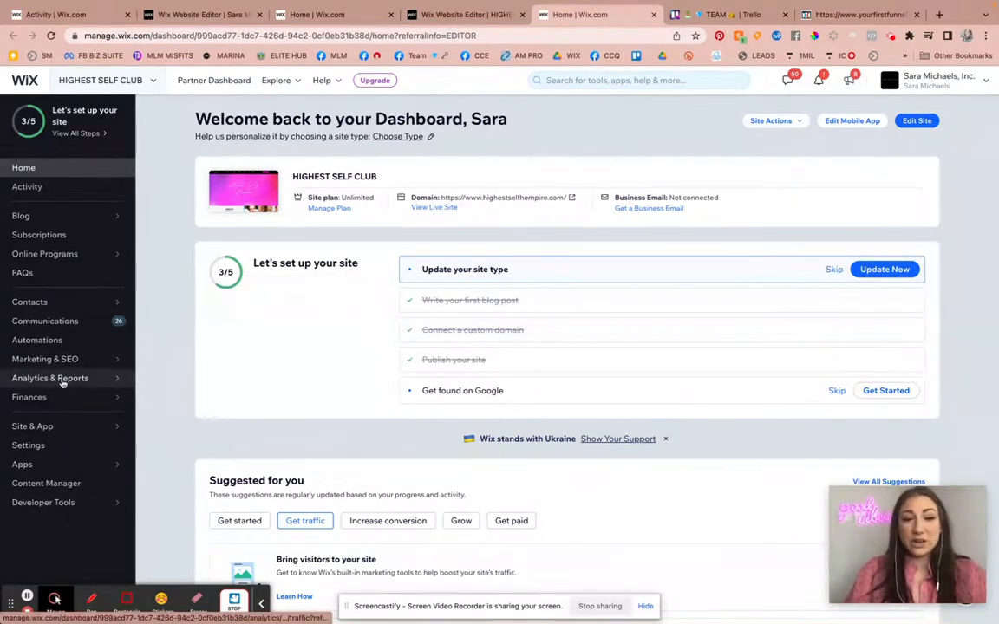
# Step: Open Analytics & Reports and choose the Traffic Overview report
pyautogui.click(49, 378)
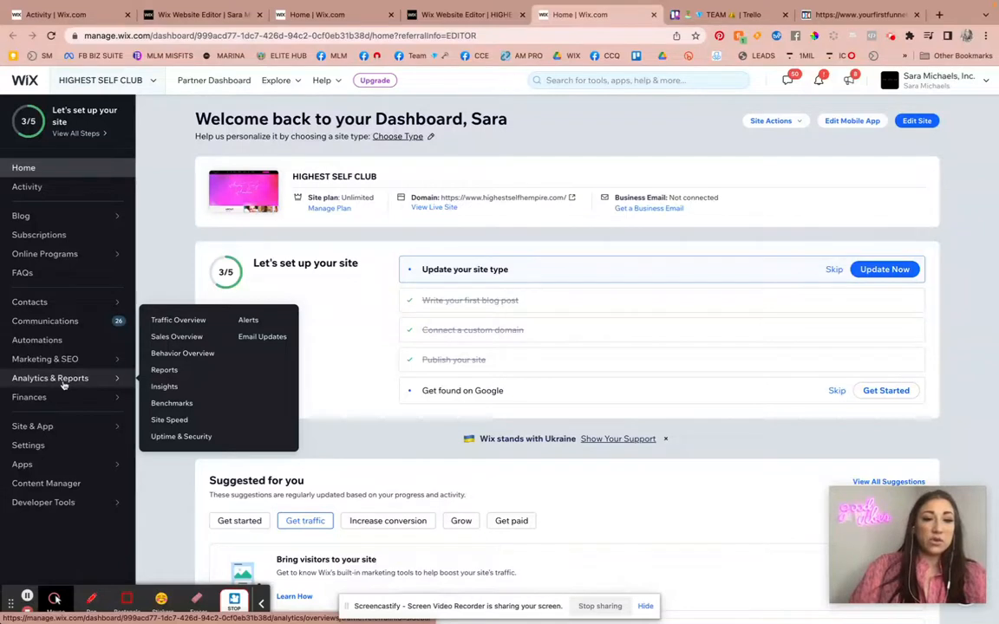
pyautogui.click(177, 320)
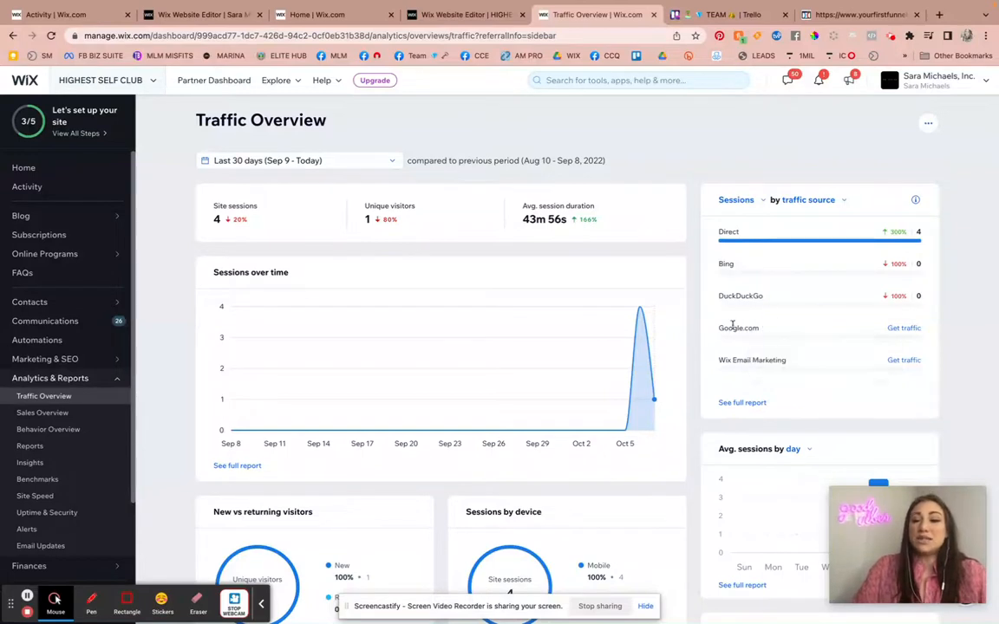
pyautogui.moveTo(748, 329)
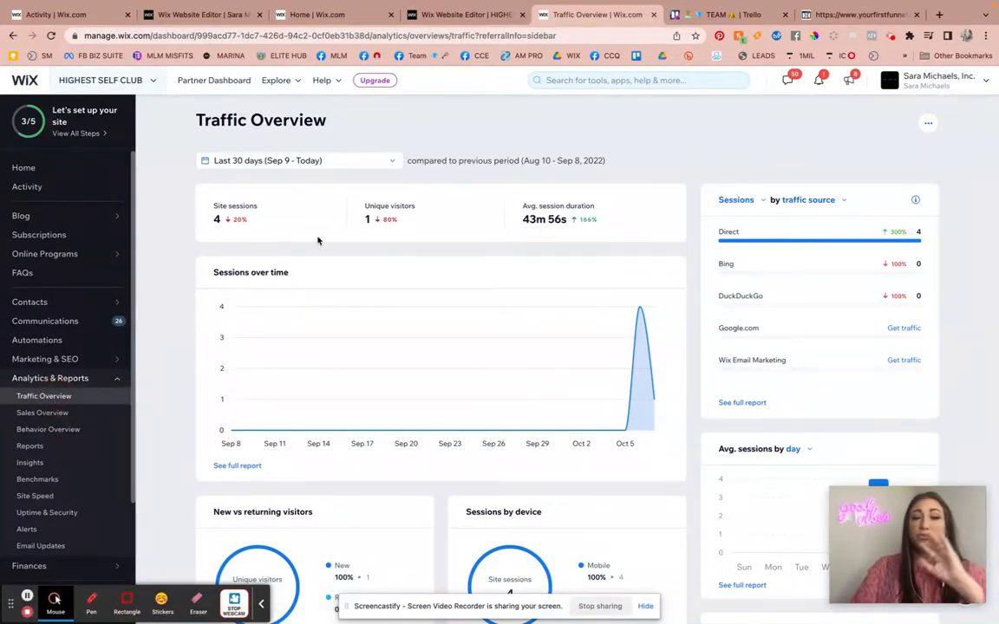
# Step: Show the 'Last 30 days' date range options with the calendar
pyautogui.click(300, 160)
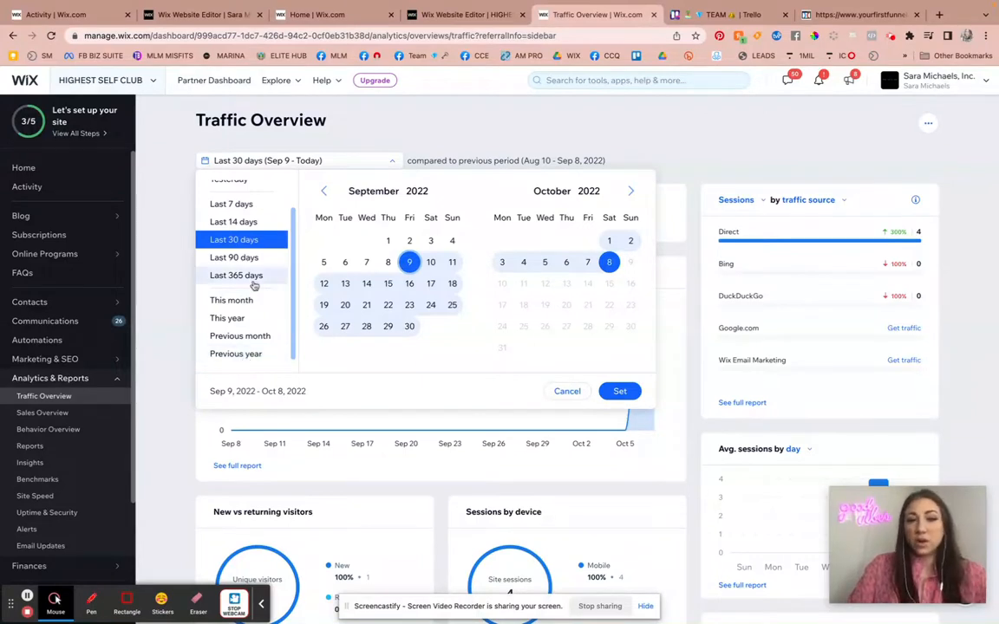
pyautogui.click(236, 275)
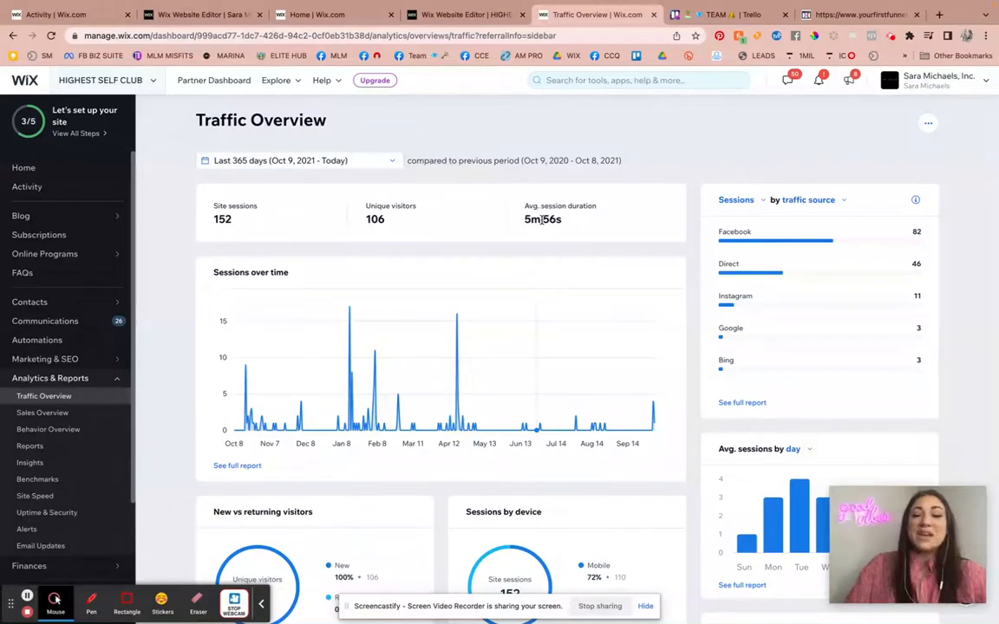
pyautogui.moveTo(391, 205)
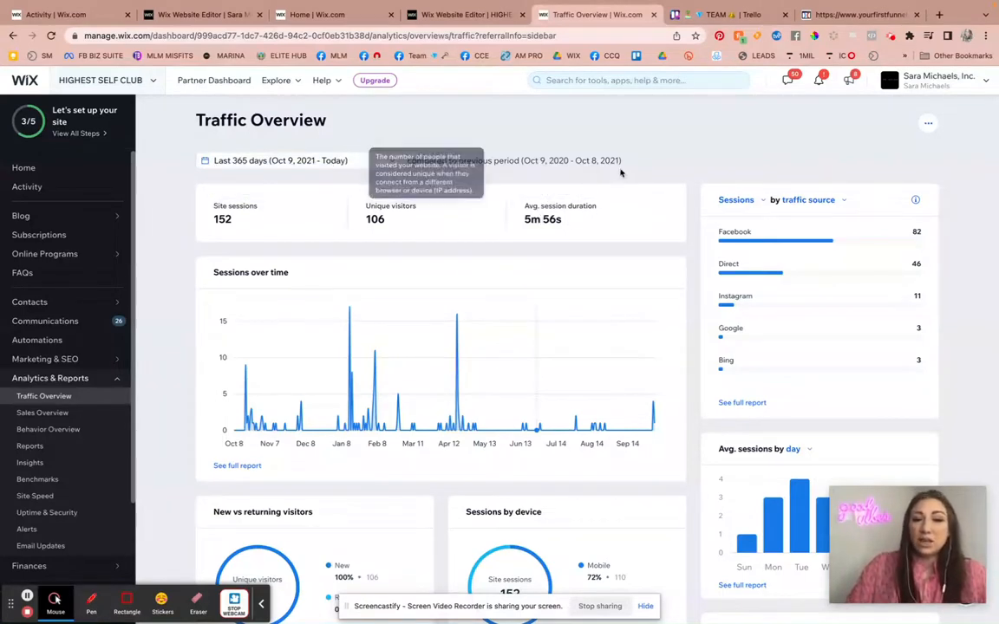
pyautogui.moveTo(217, 304)
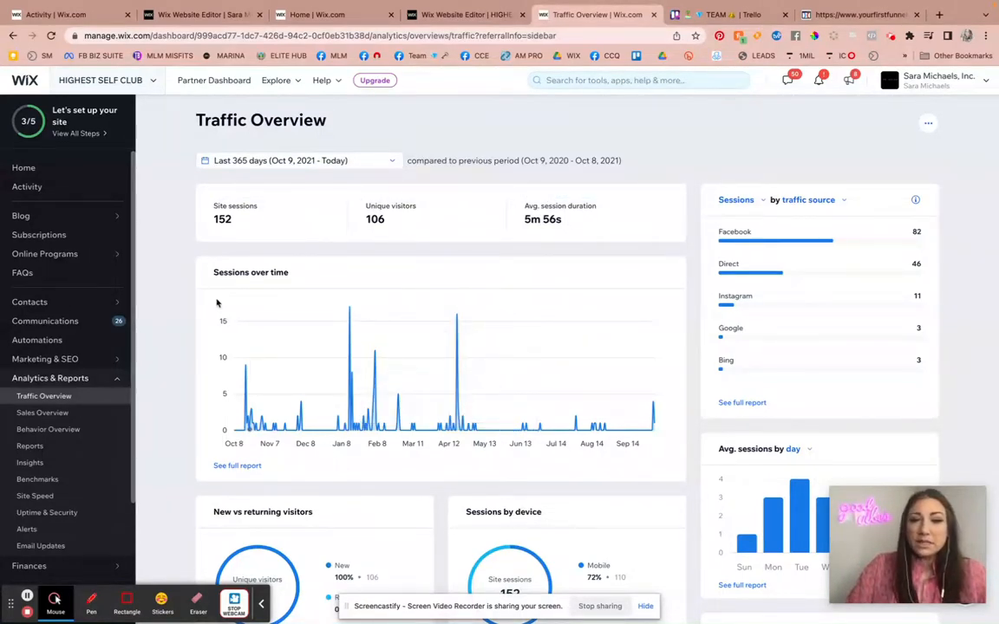
pyautogui.moveTo(198, 451)
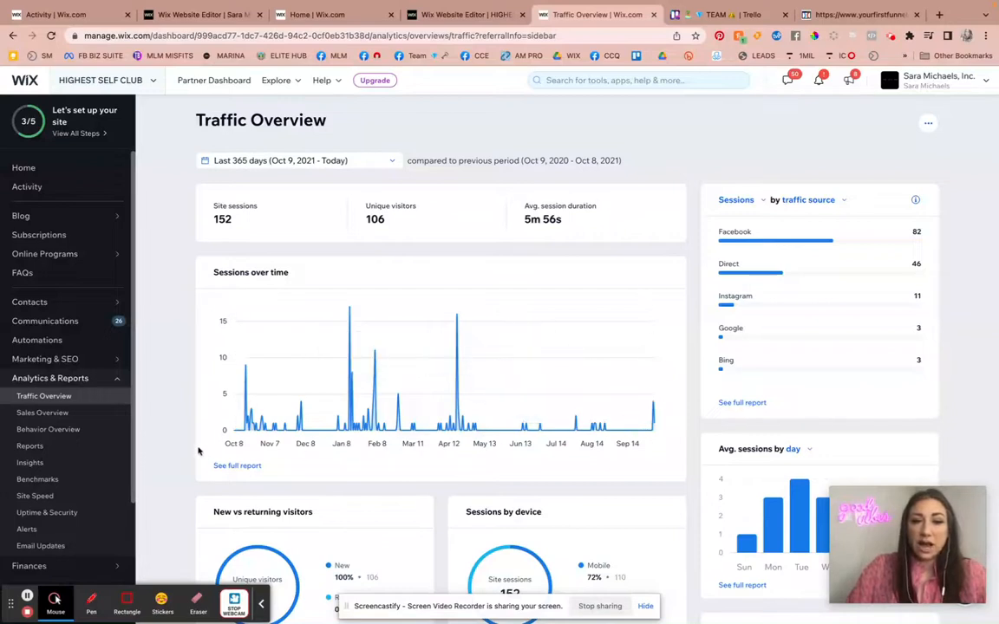
pyautogui.moveTo(249, 373)
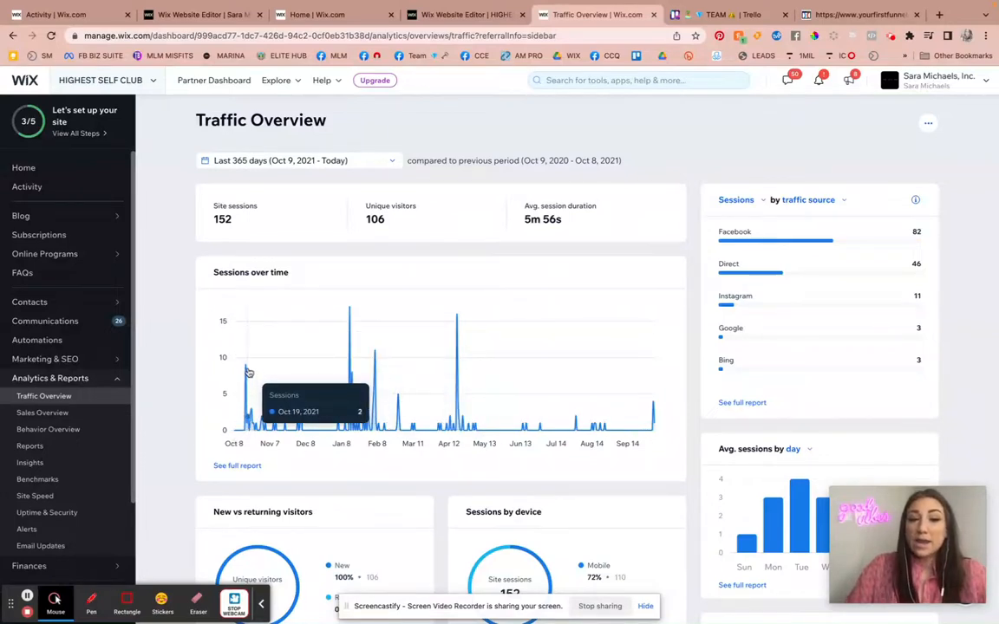
pyautogui.moveTo(278, 334)
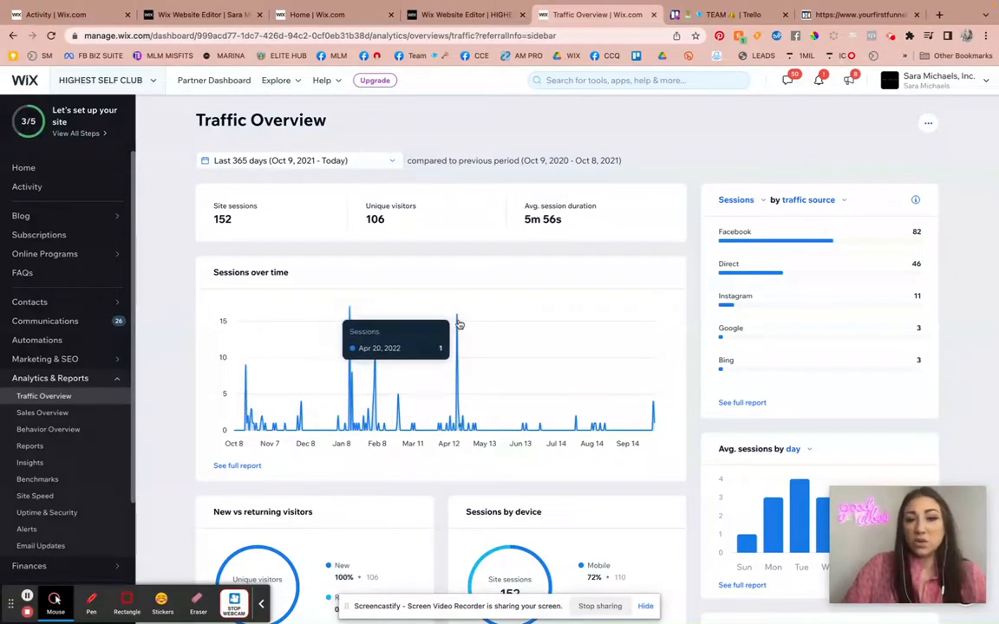
pyautogui.moveTo(457, 319)
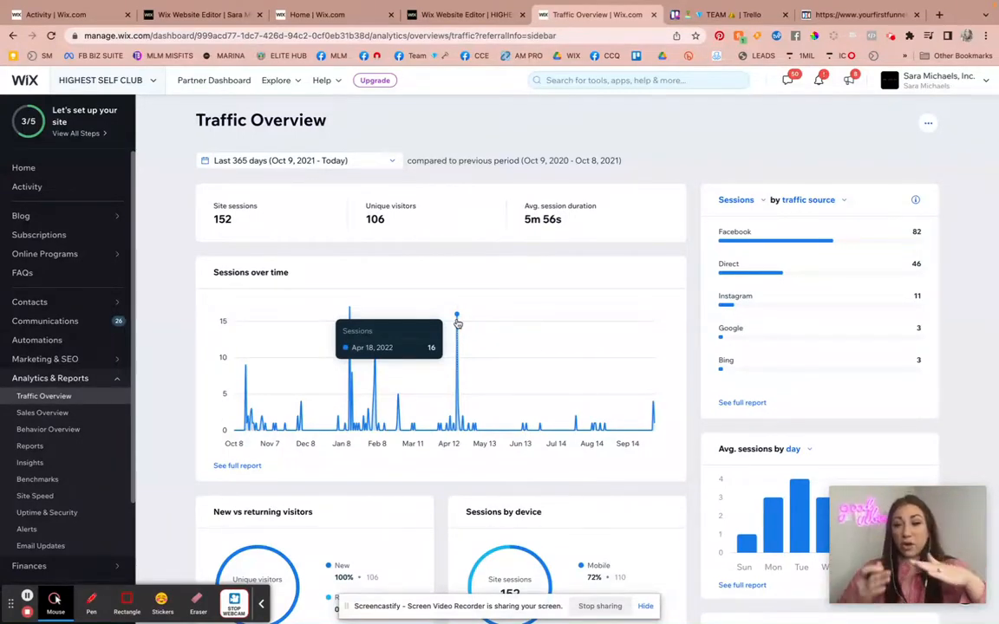
pyautogui.moveTo(520, 425)
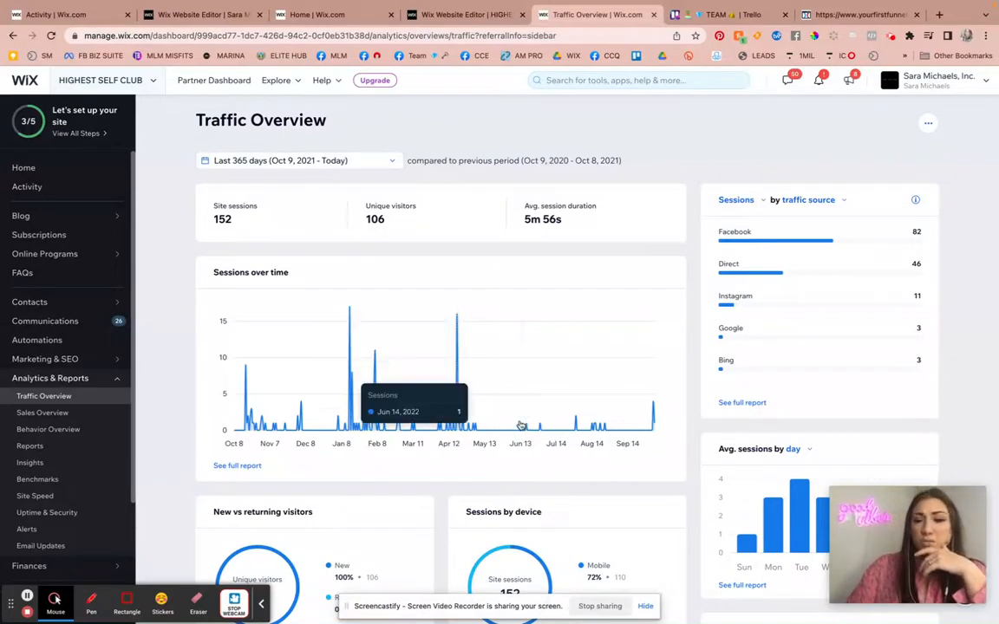
pyautogui.moveTo(540, 295)
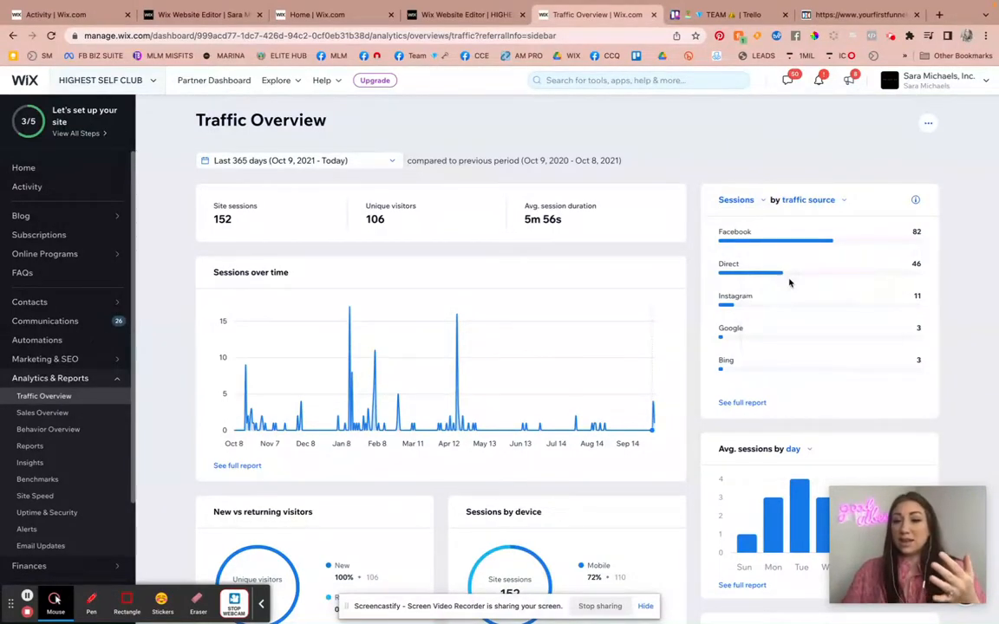
pyautogui.moveTo(727, 360)
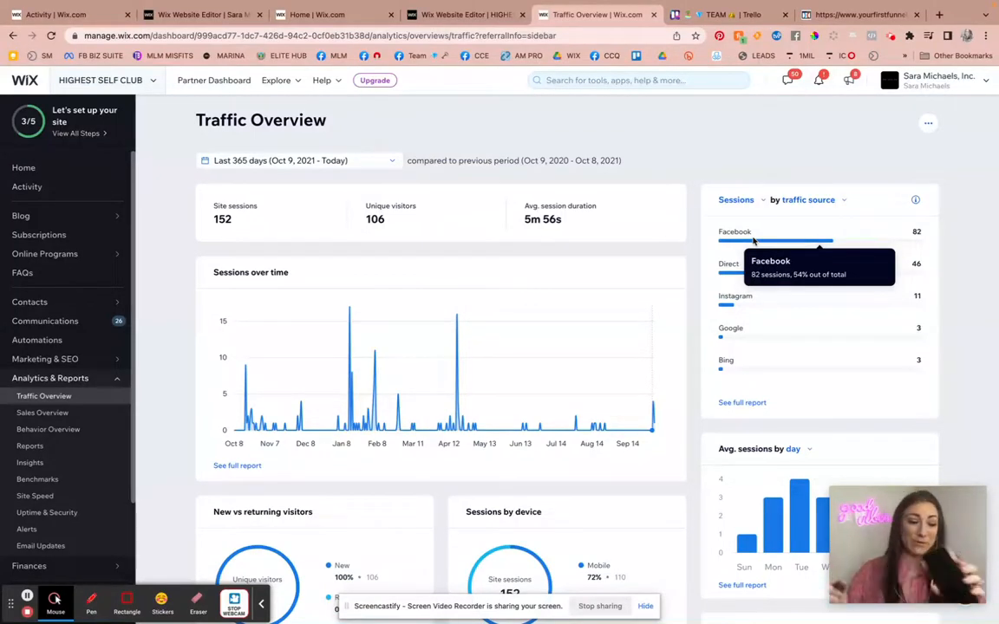
pyautogui.moveTo(741, 273)
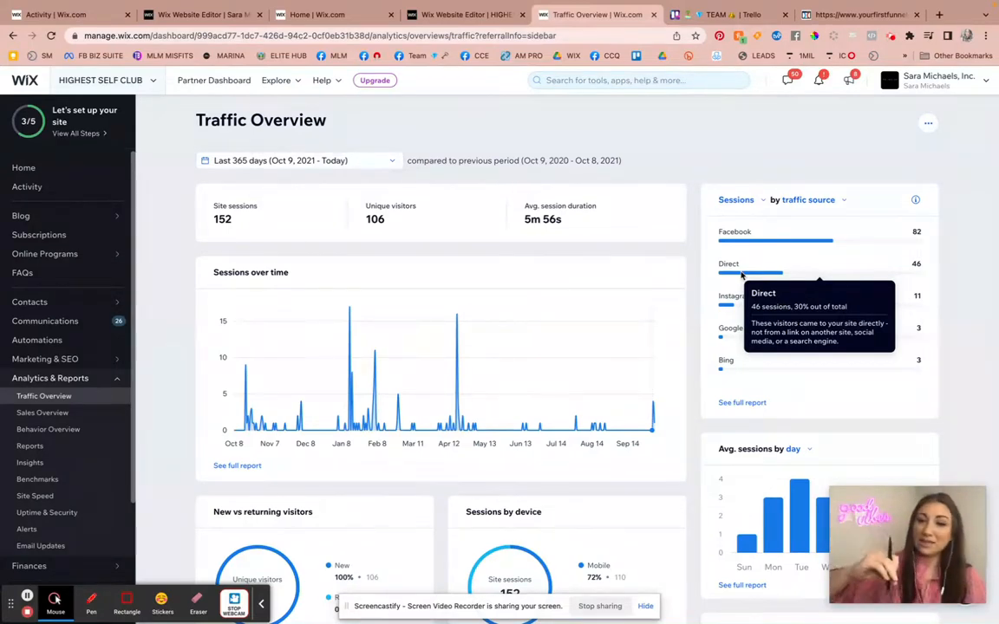
pyautogui.moveTo(730, 296)
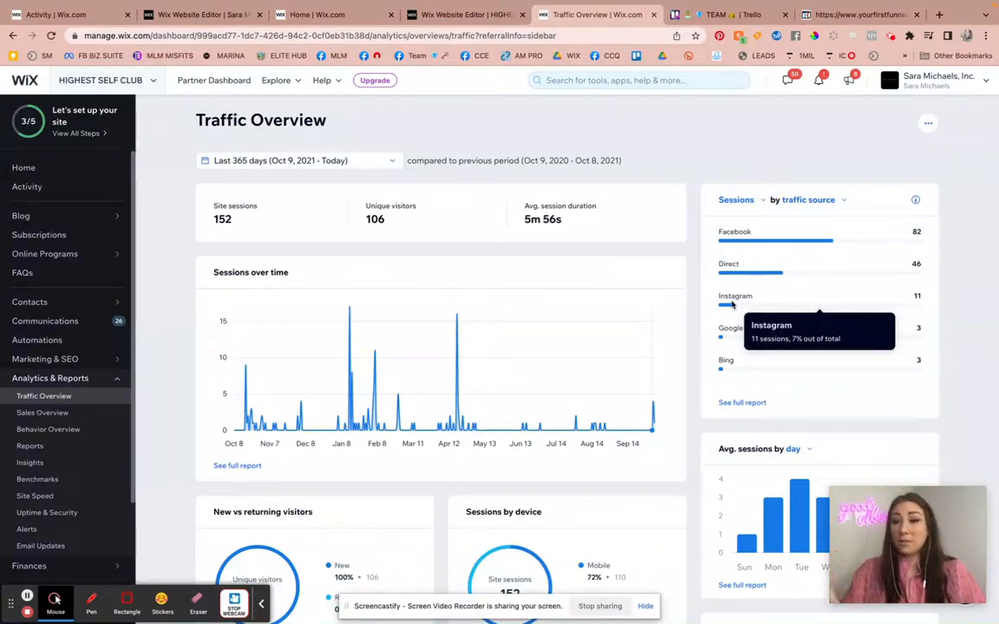
pyautogui.moveTo(729, 328)
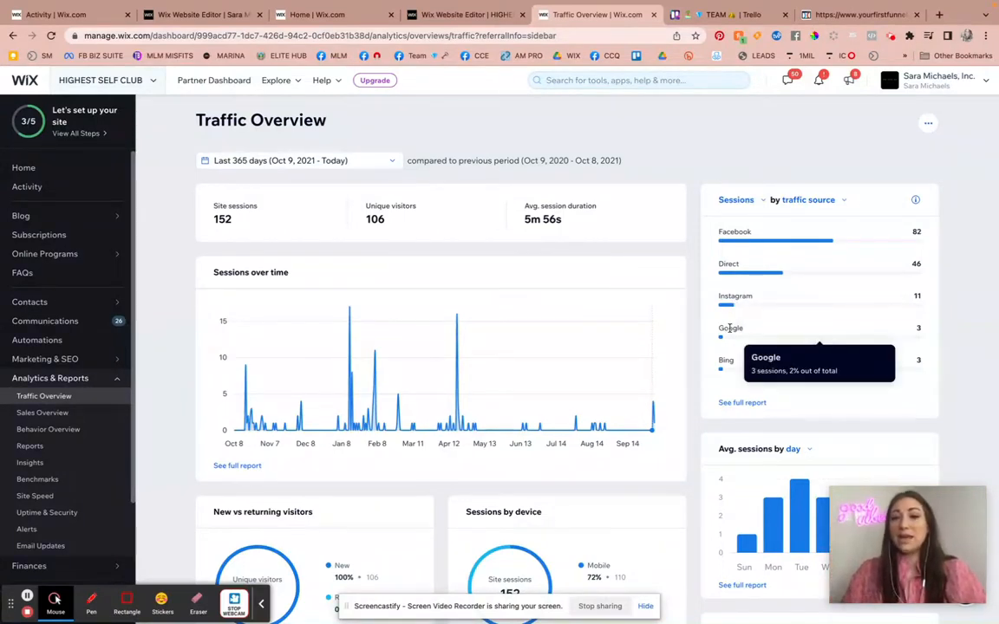
pyautogui.moveTo(725, 360)
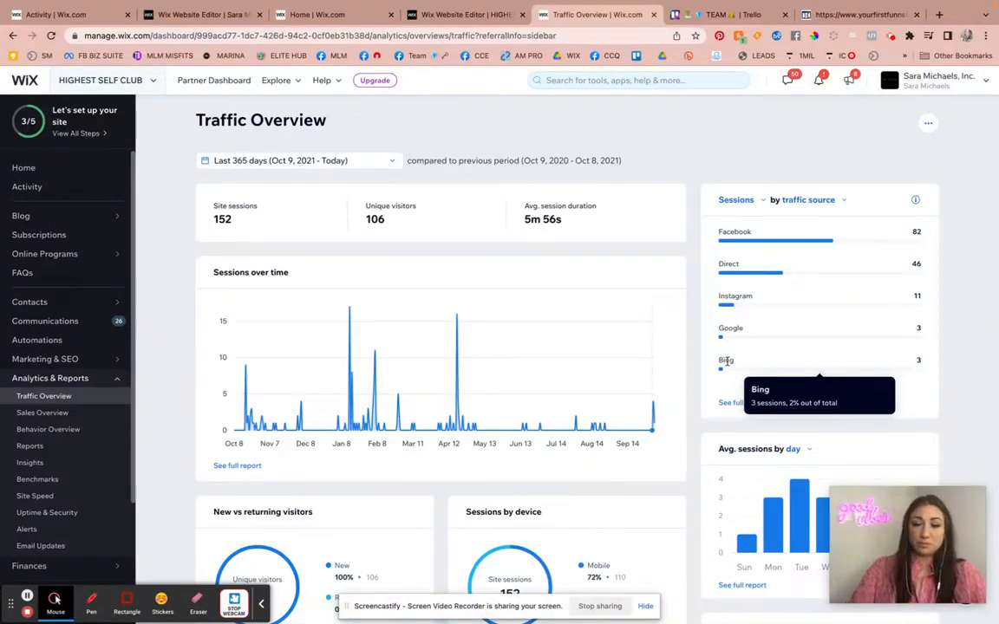
pyautogui.moveTo(725, 338)
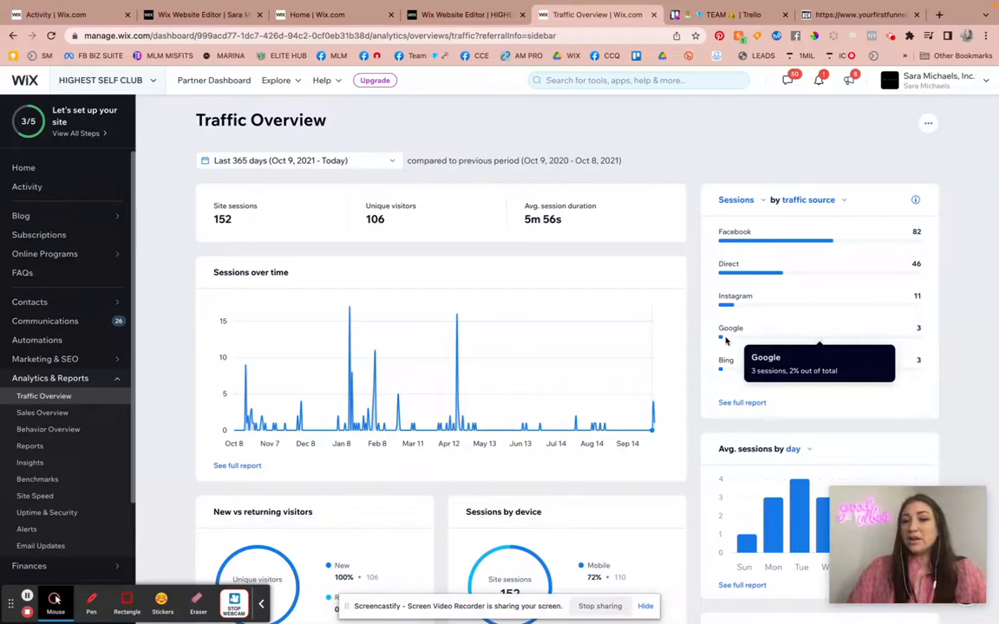
pyautogui.moveTo(726, 369)
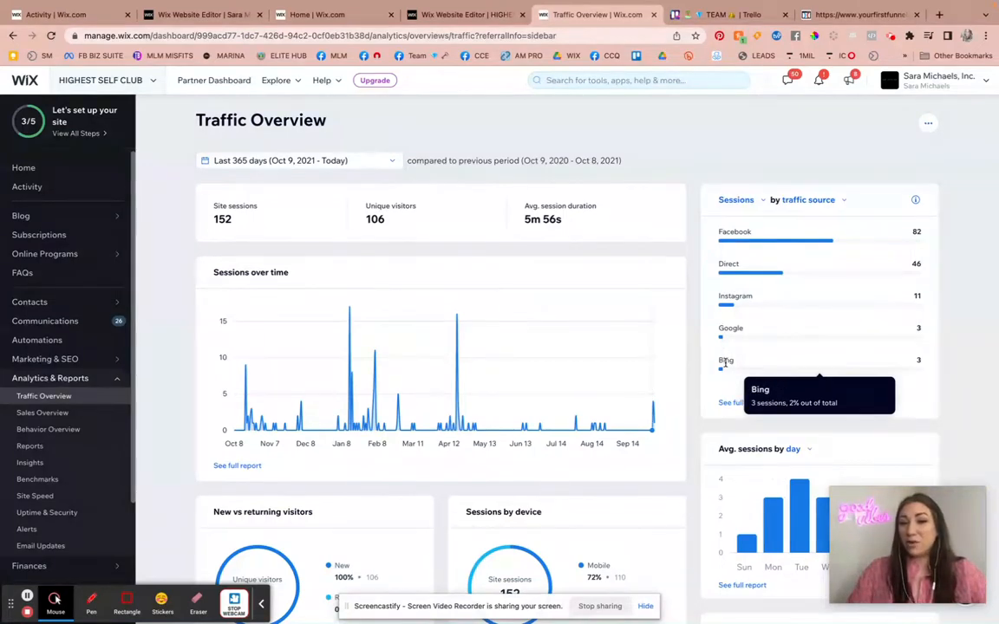
pyautogui.moveTo(726, 339)
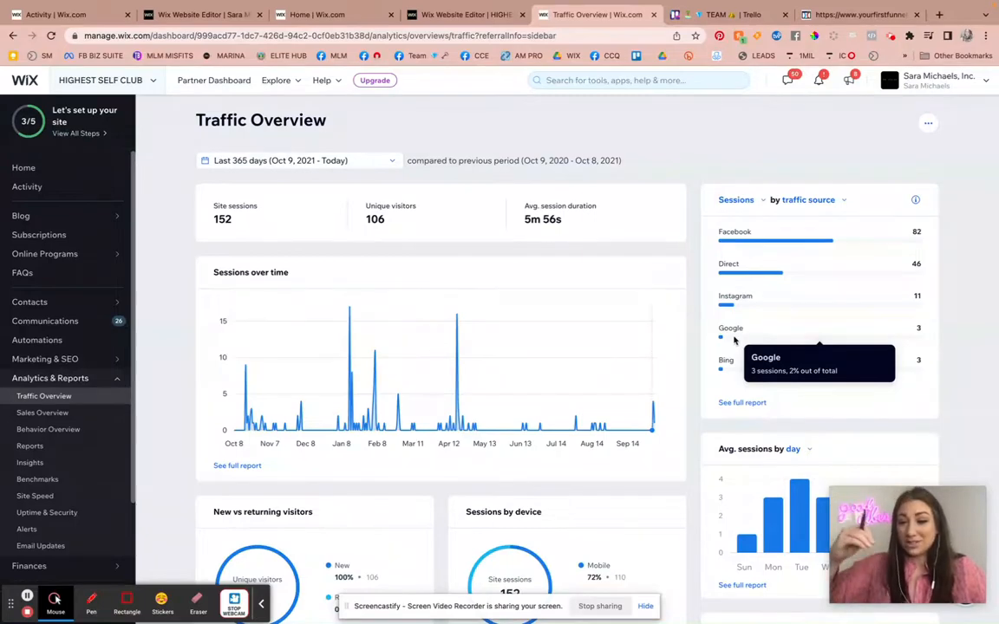
pyautogui.scroll(-3)
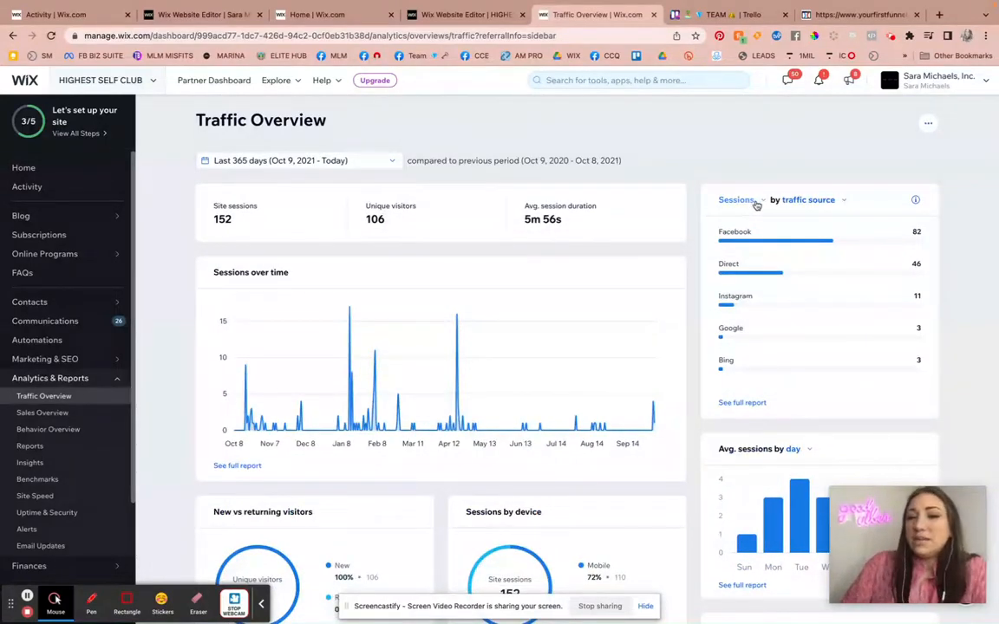
# Step: View traffic sources by visitors (Facebook 62, Direct 23), then bring up grouping options
pyautogui.click(736, 199)
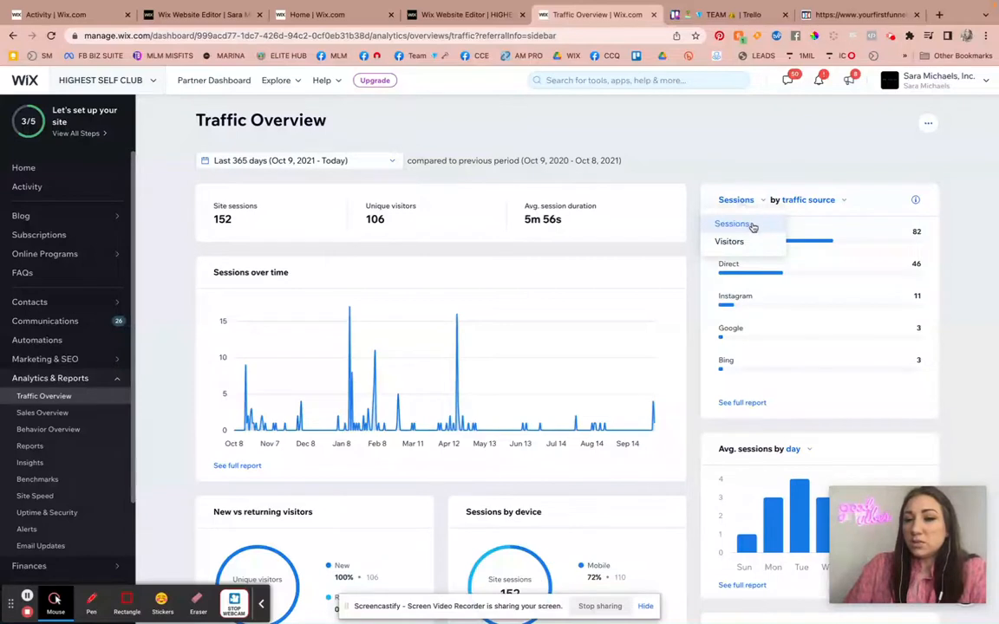
pyautogui.click(729, 242)
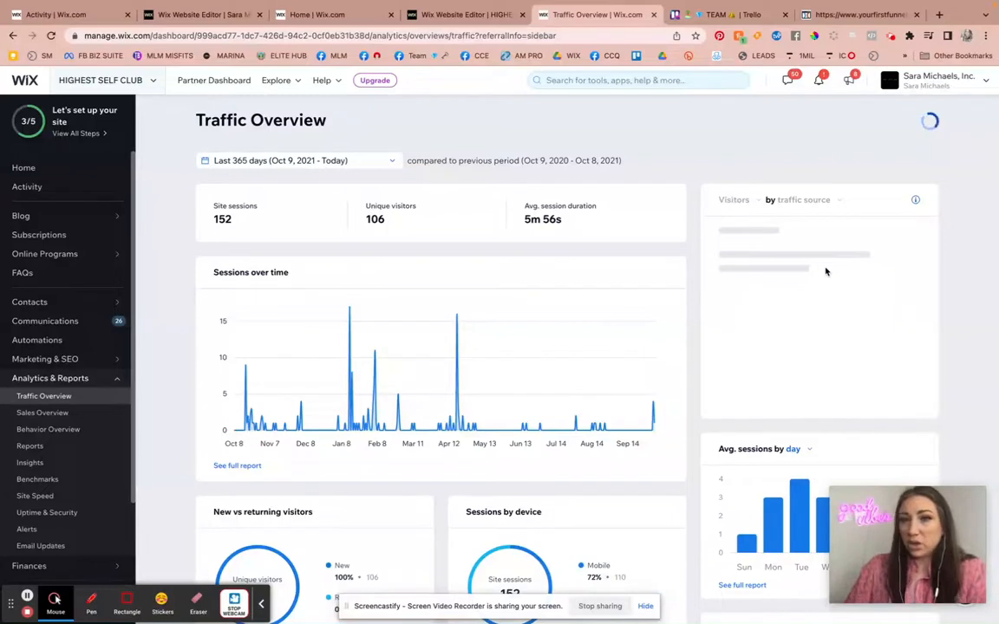
pyautogui.moveTo(375, 211)
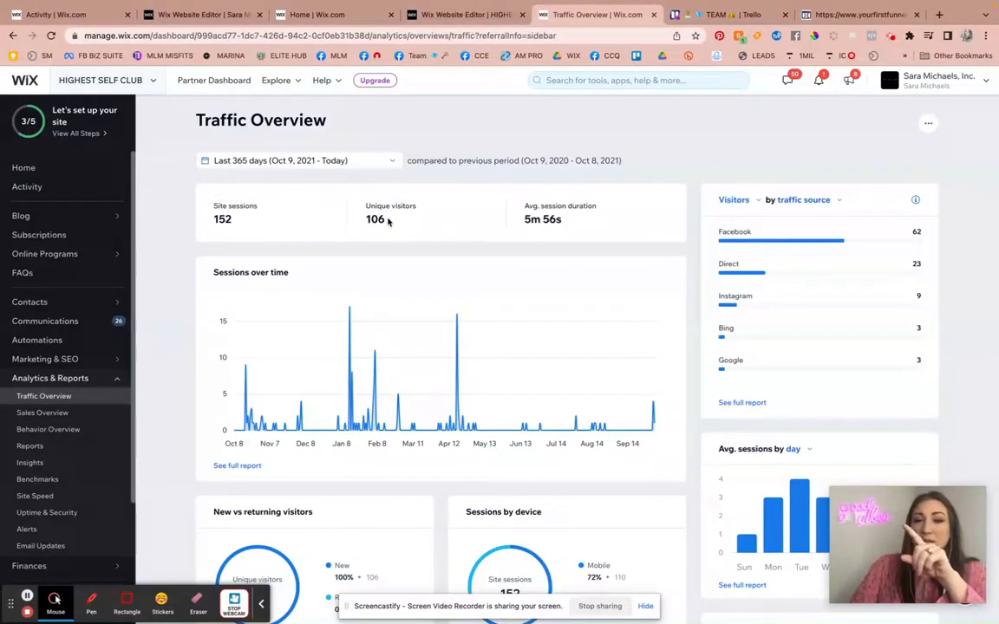
pyautogui.moveTo(349, 224)
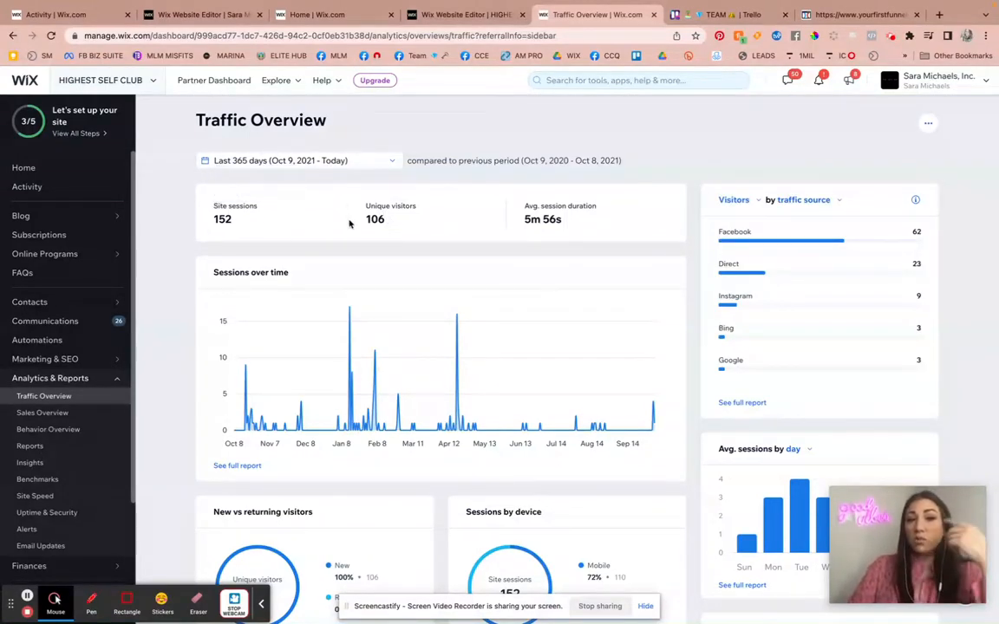
pyautogui.moveTo(448, 237)
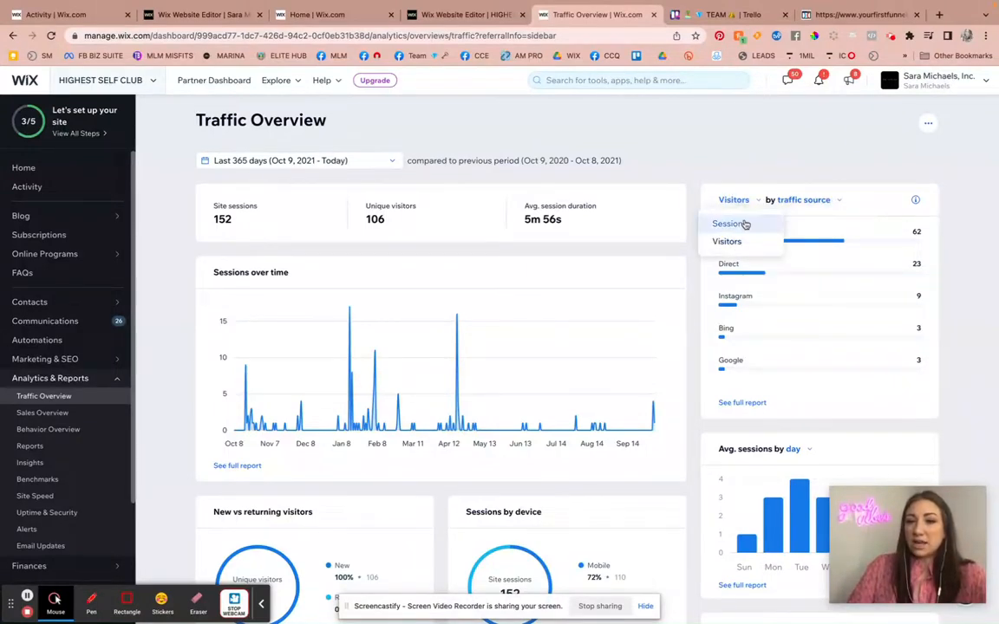
pyautogui.click(731, 224)
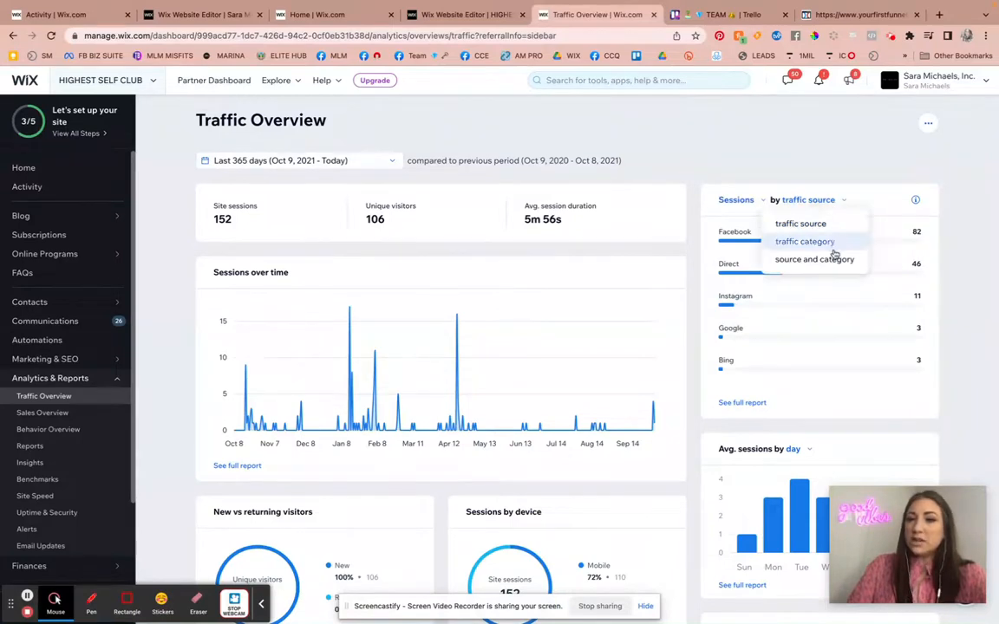
# Step: Group sessions by traffic category: Social 93, Direct 46, Organic search 10, Referral 3
pyautogui.click(804, 241)
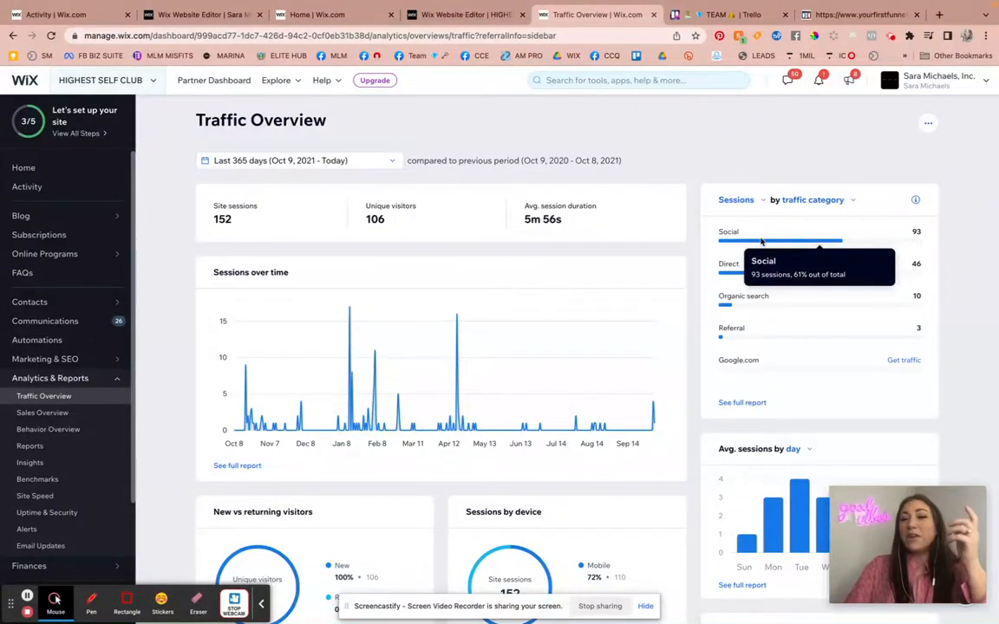
pyautogui.moveTo(729, 264)
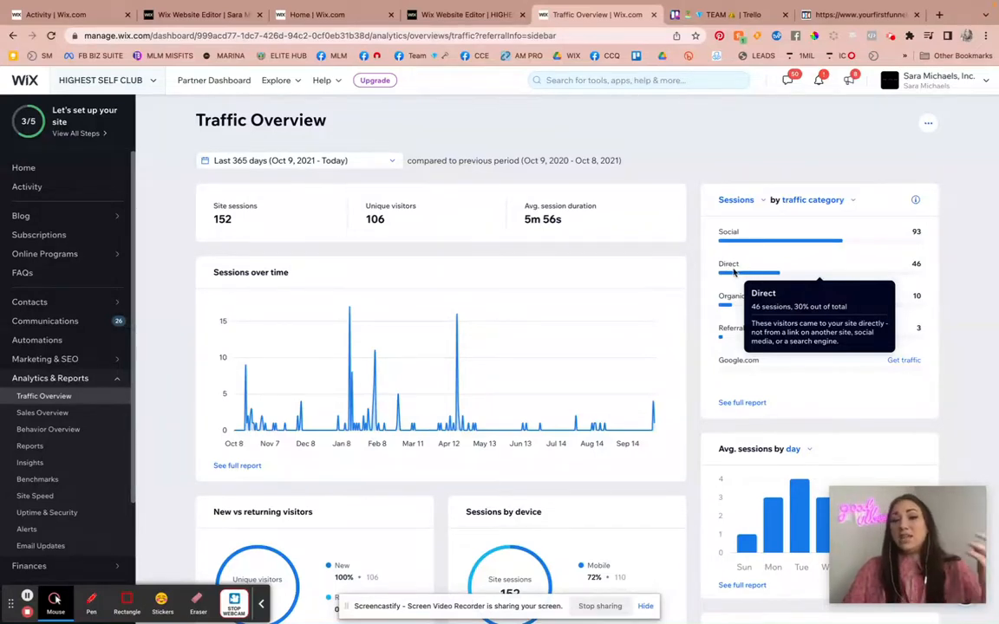
pyautogui.moveTo(742, 296)
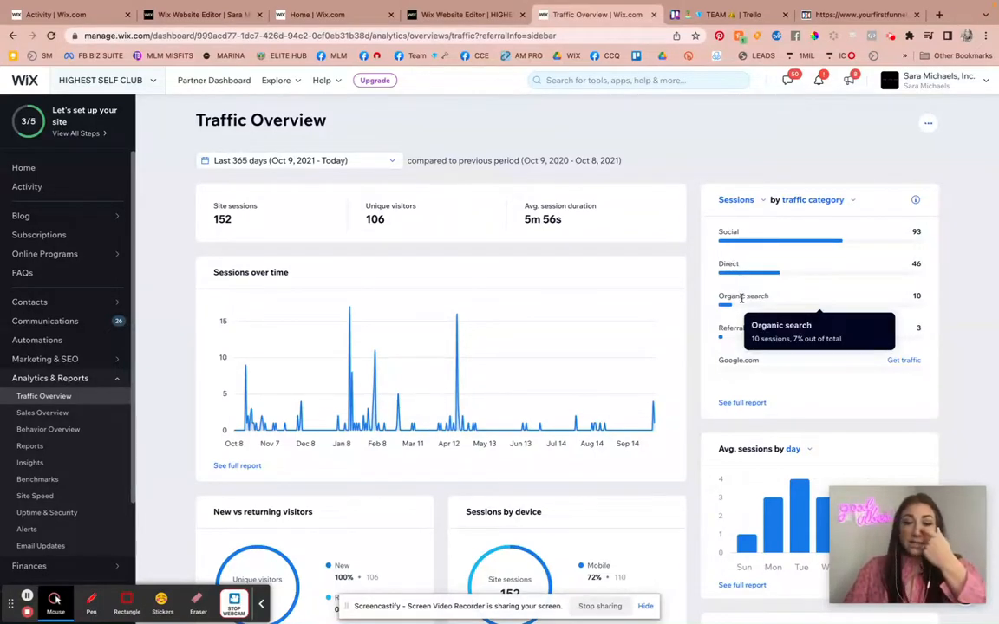
pyautogui.moveTo(731, 328)
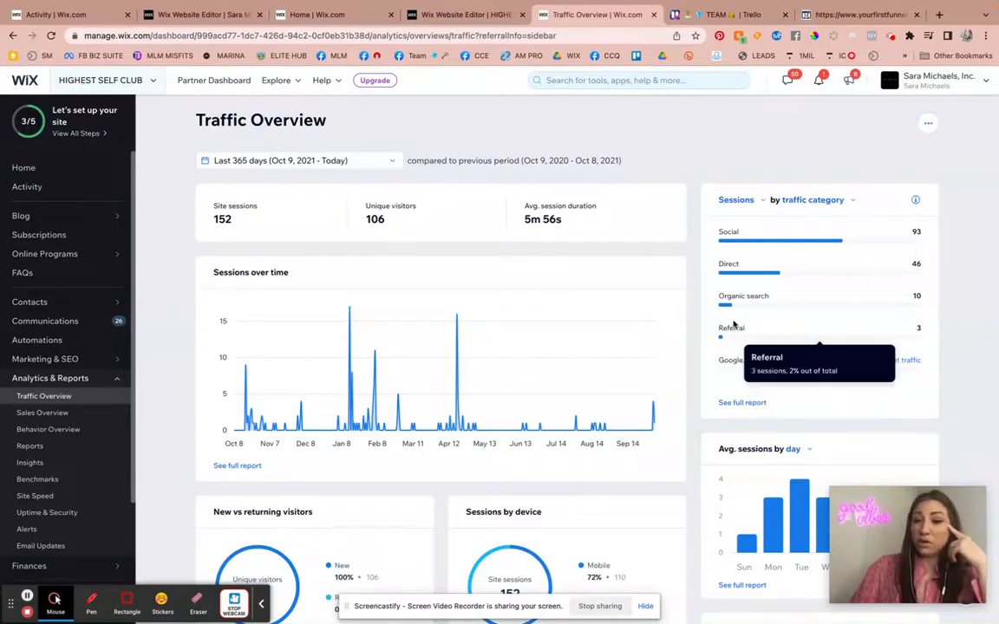
pyautogui.moveTo(729, 232)
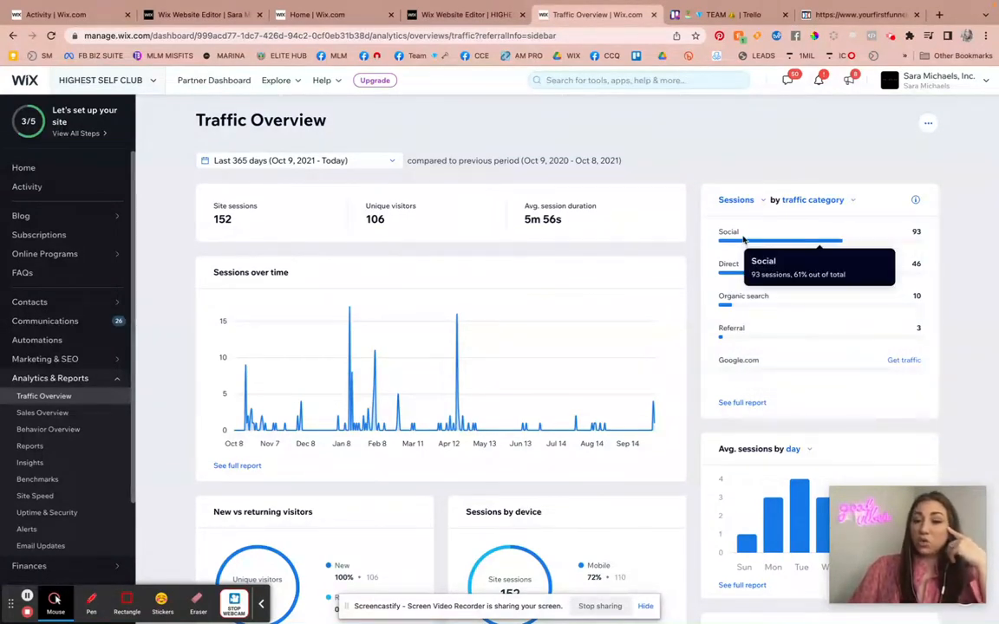
pyautogui.moveTo(775, 282)
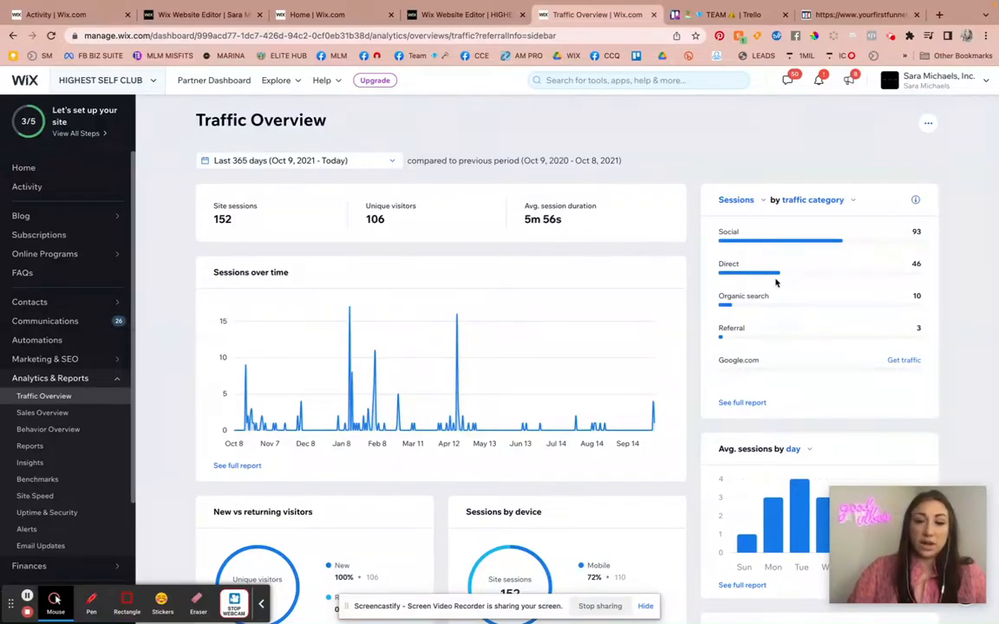
pyautogui.scroll(-3)
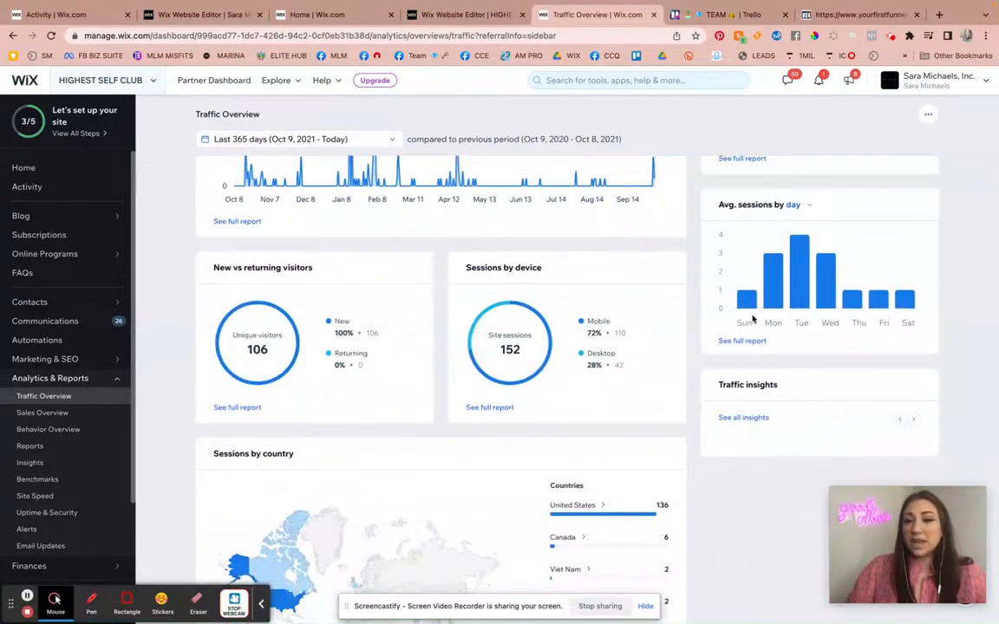
pyautogui.moveTo(798, 301)
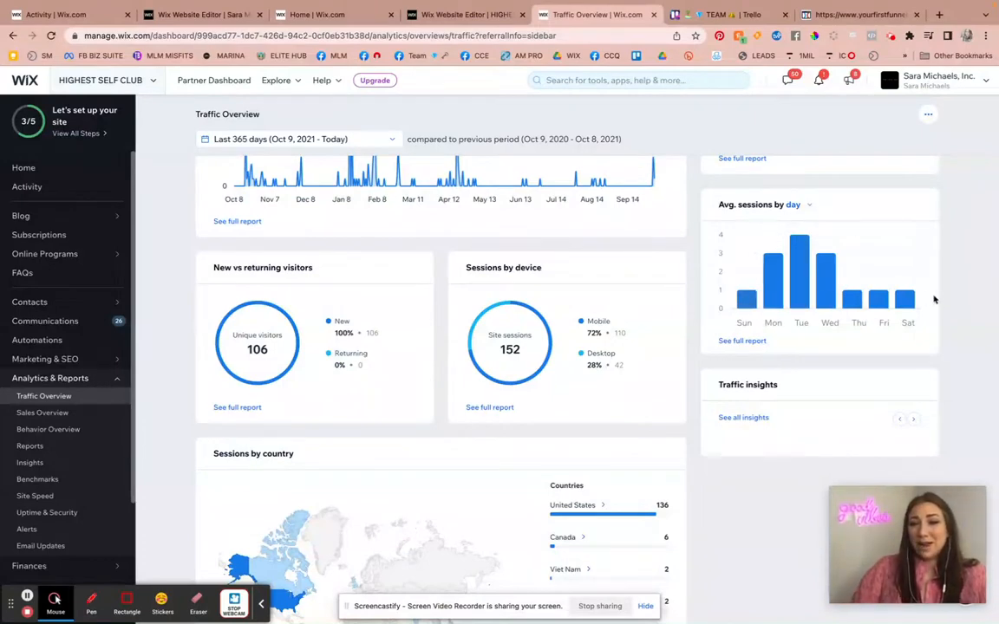
pyautogui.moveTo(825, 289)
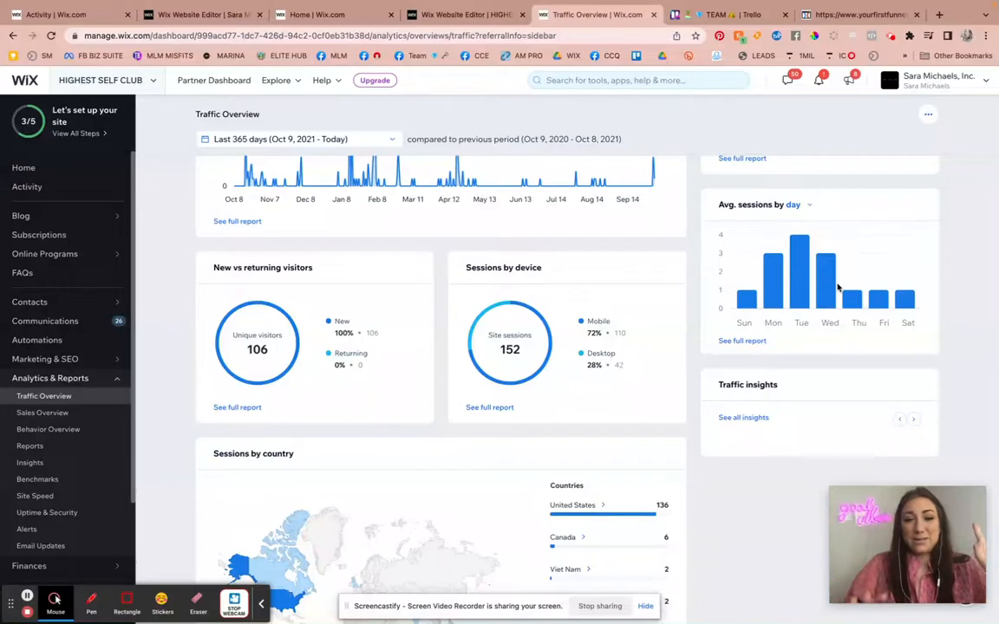
pyautogui.moveTo(328, 321)
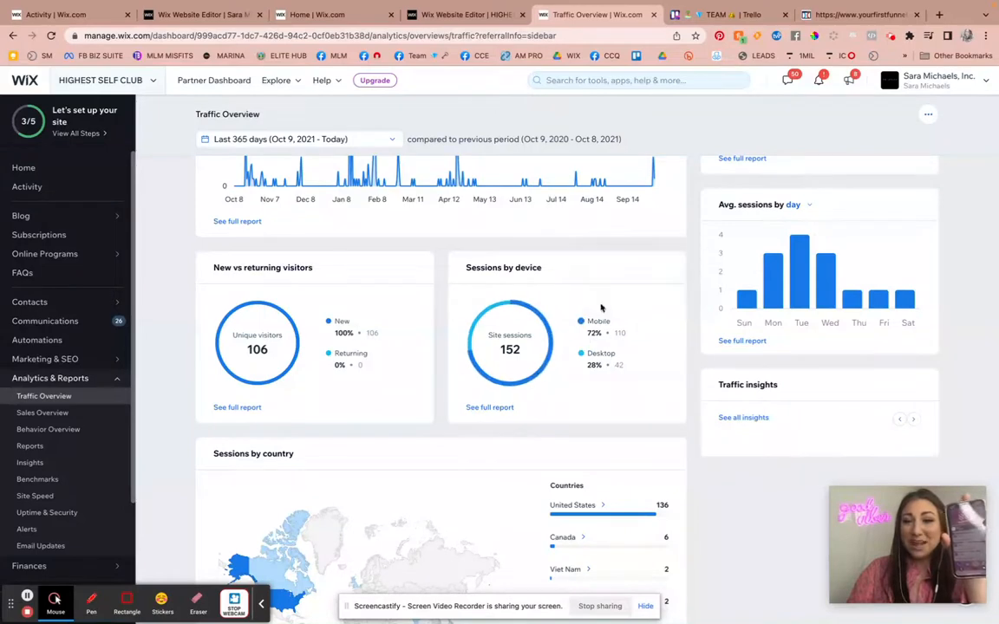
pyautogui.moveTo(581, 321)
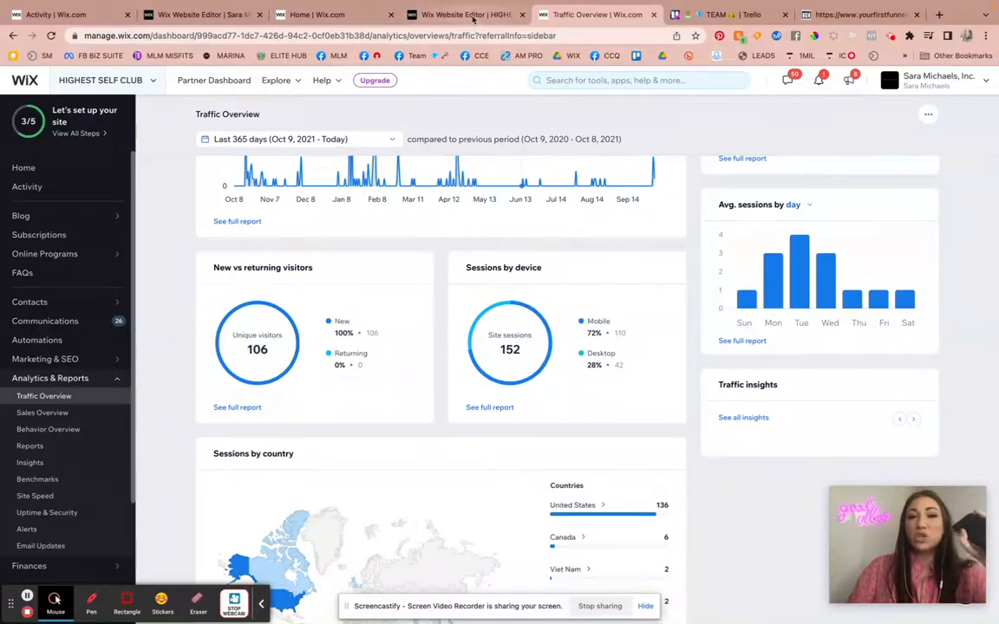
# Step: Switch to the Website Editor browser tab showing the Community page
pyautogui.click(464, 15)
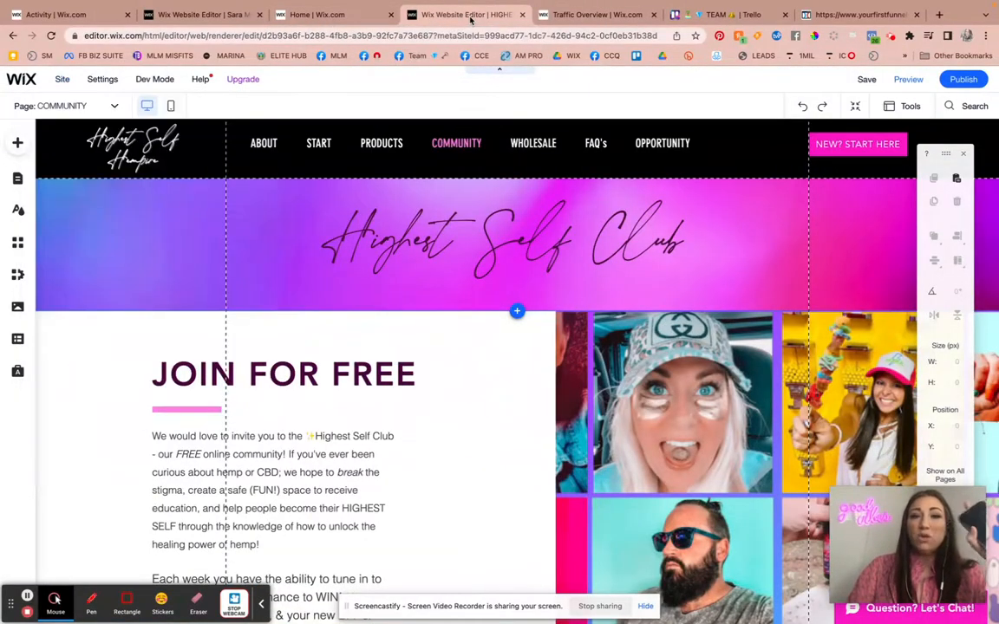
pyautogui.moveTo(18, 178)
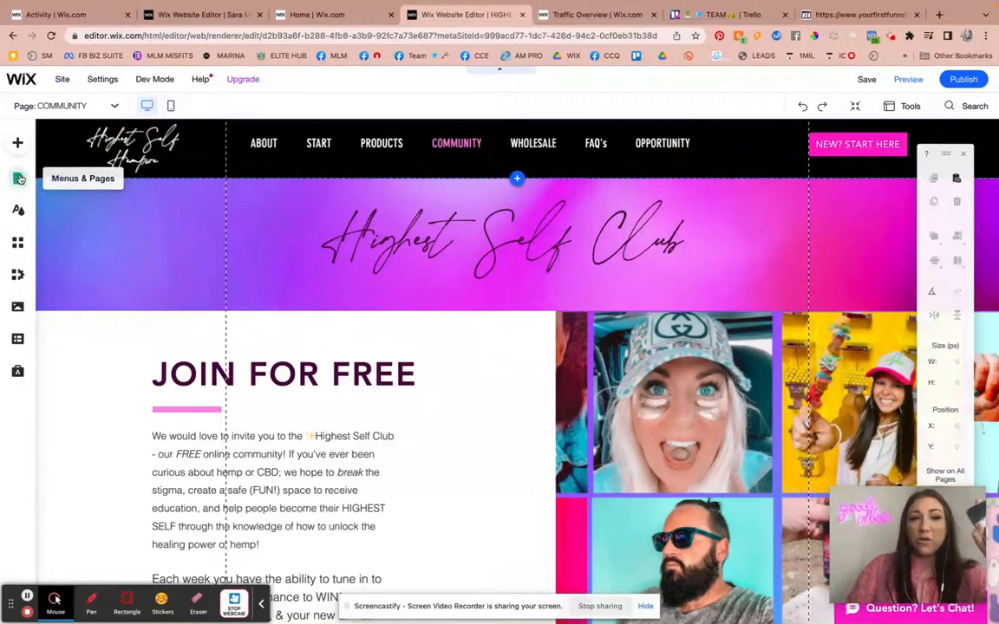
# Step: Browse Site Pages, then toggle the Community page between mobile and desktop layouts
pyautogui.click(18, 178)
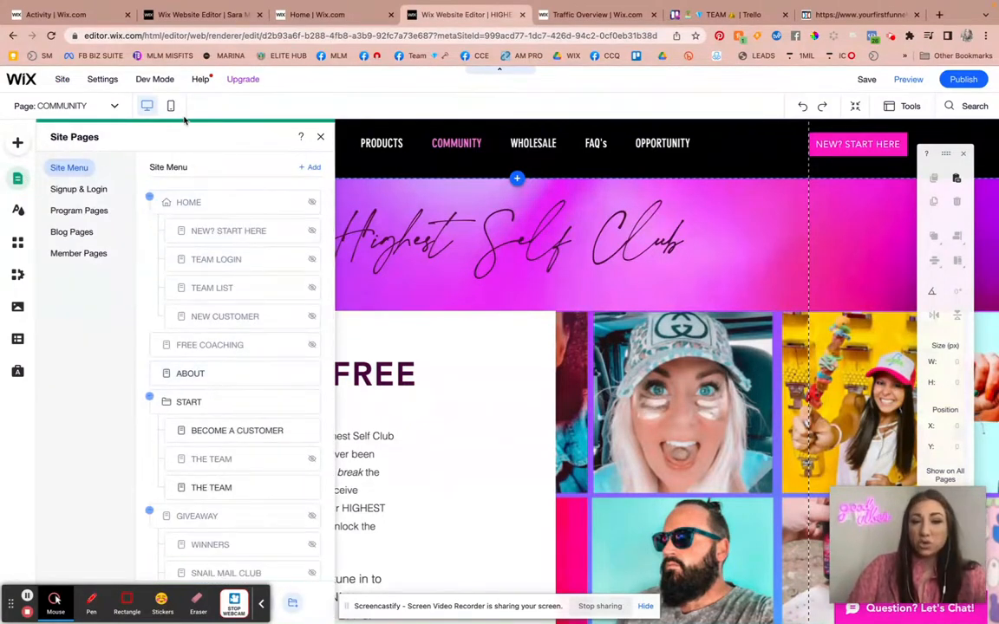
pyautogui.moveTo(171, 106)
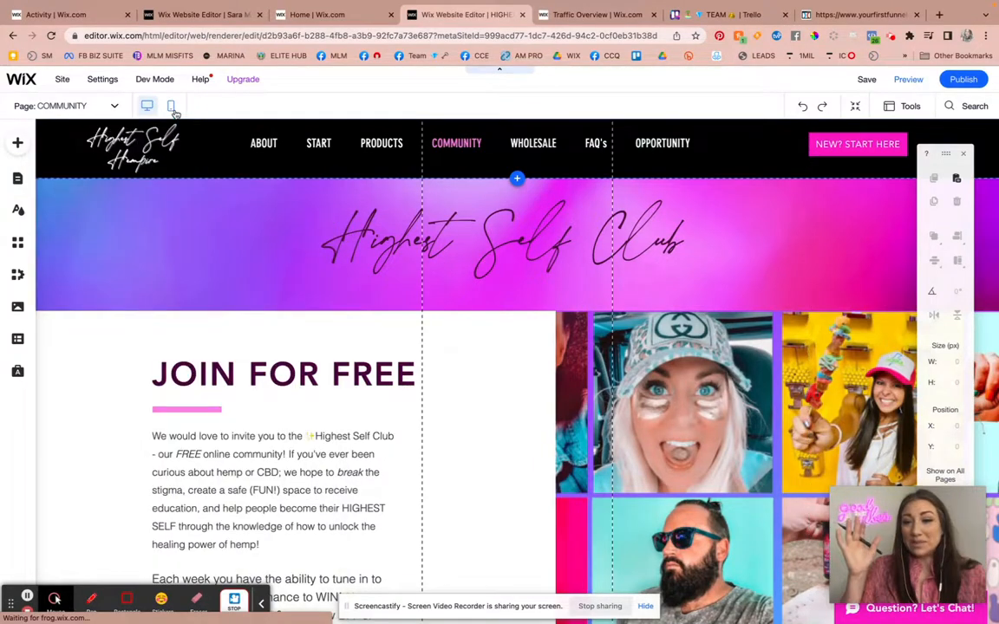
pyautogui.click(170, 105)
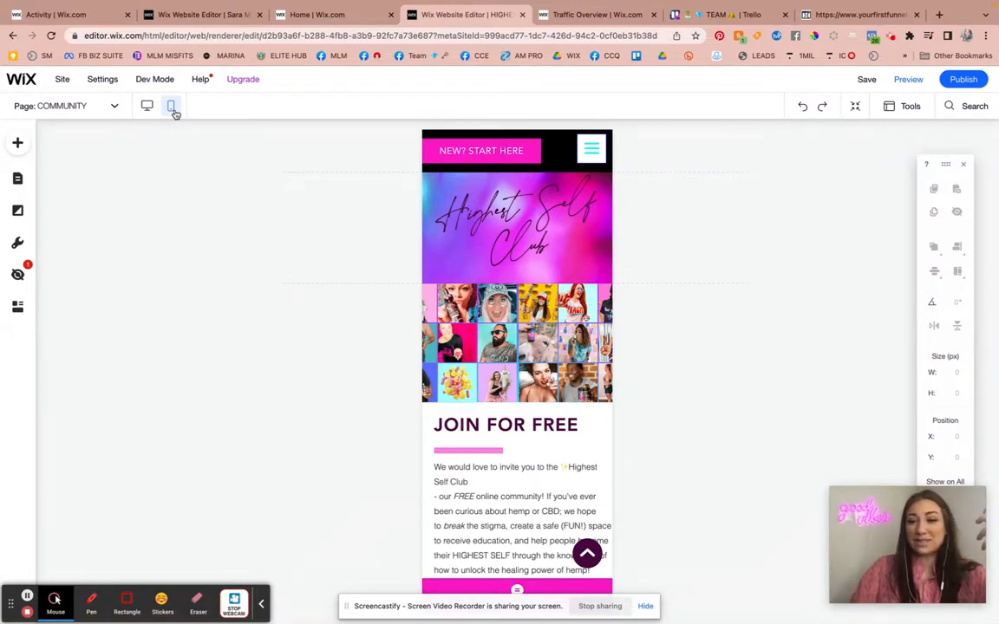
pyautogui.moveTo(147, 105)
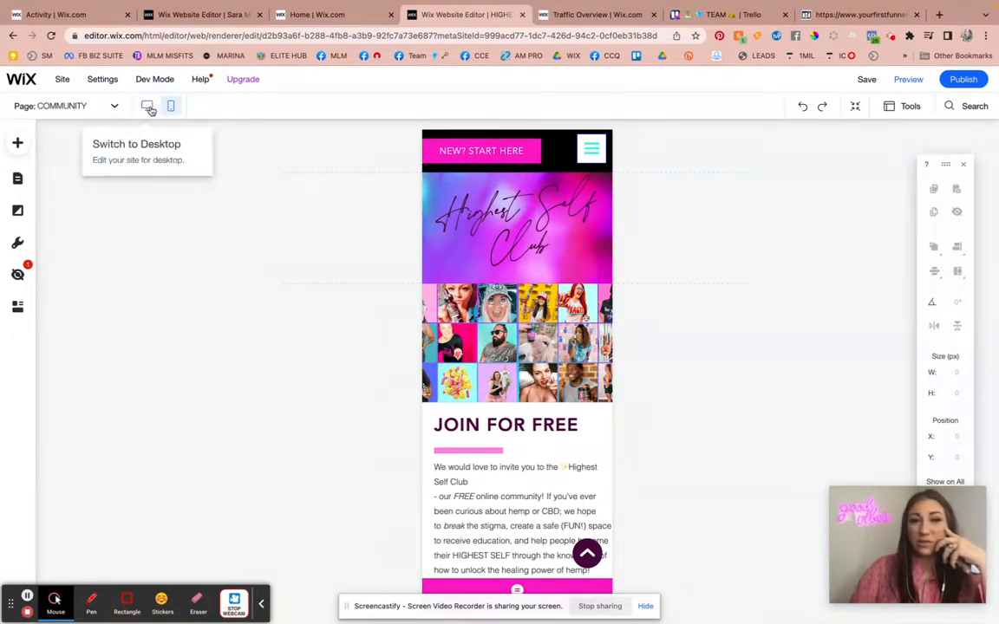
pyautogui.click(148, 106)
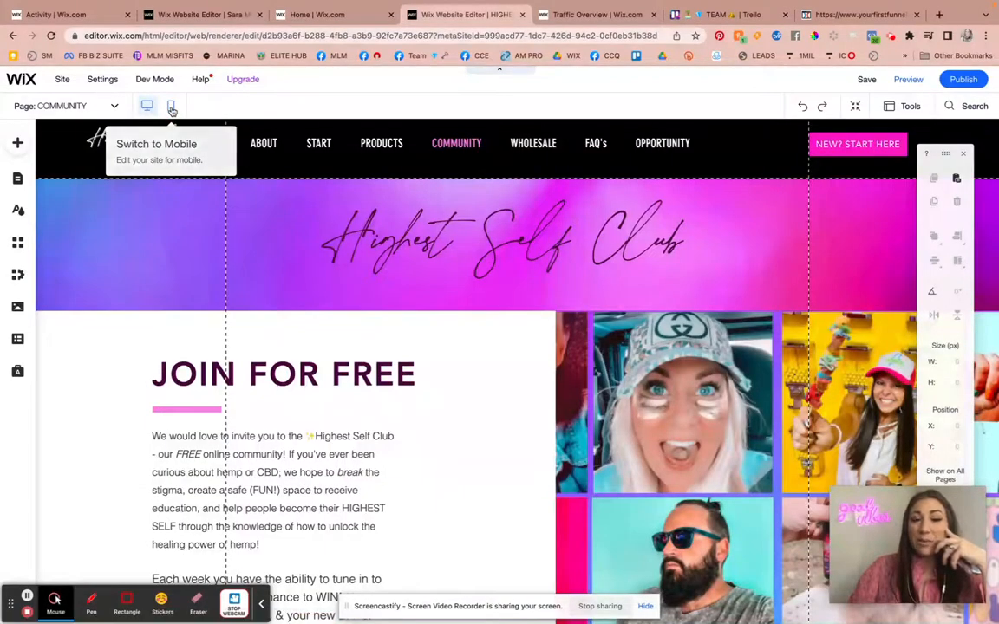
pyautogui.click(171, 105)
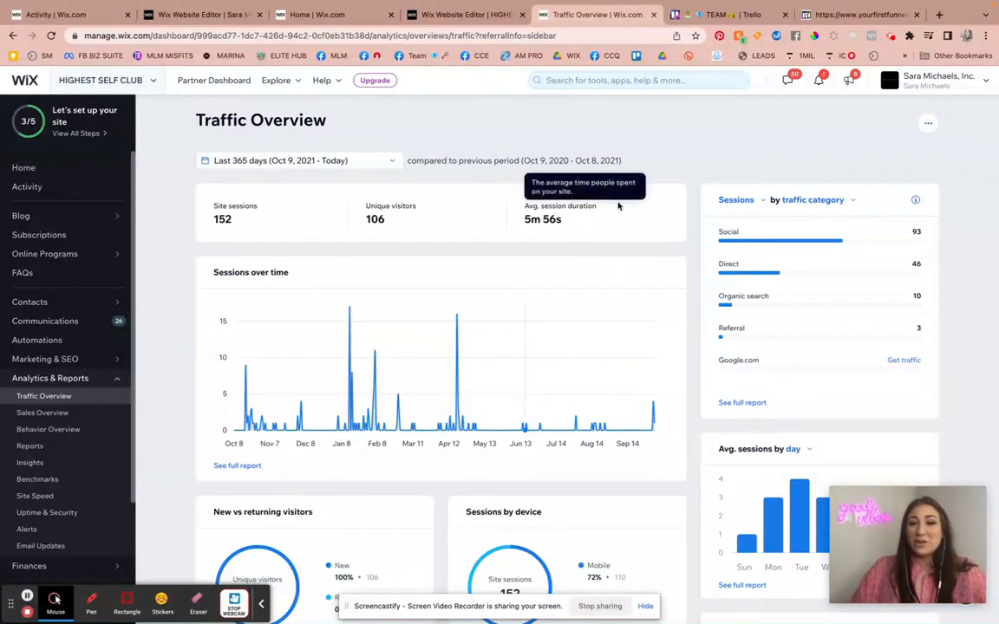
pyautogui.moveTo(519, 220)
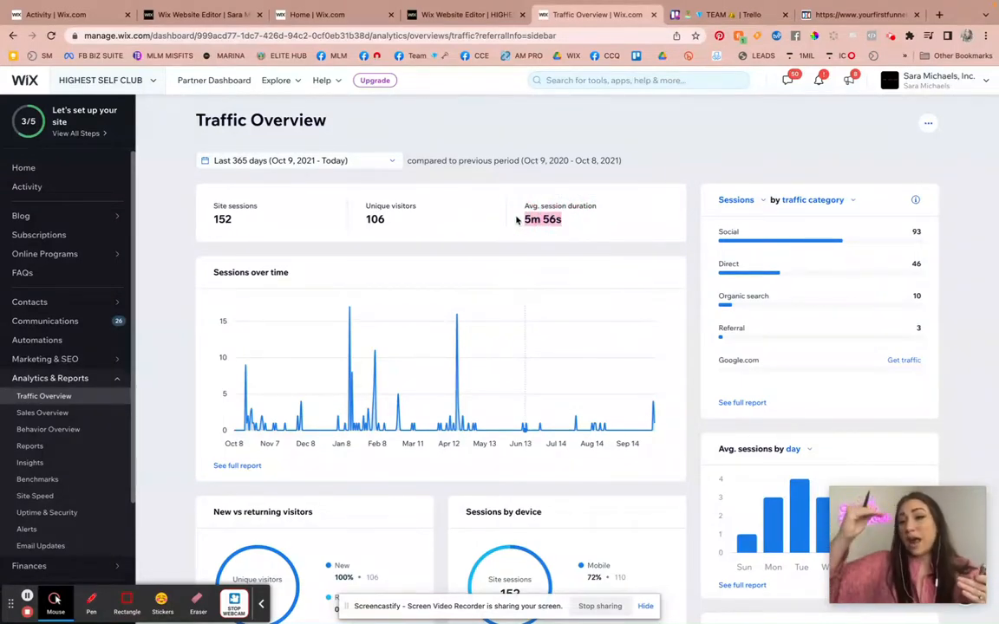
pyautogui.scroll(-3)
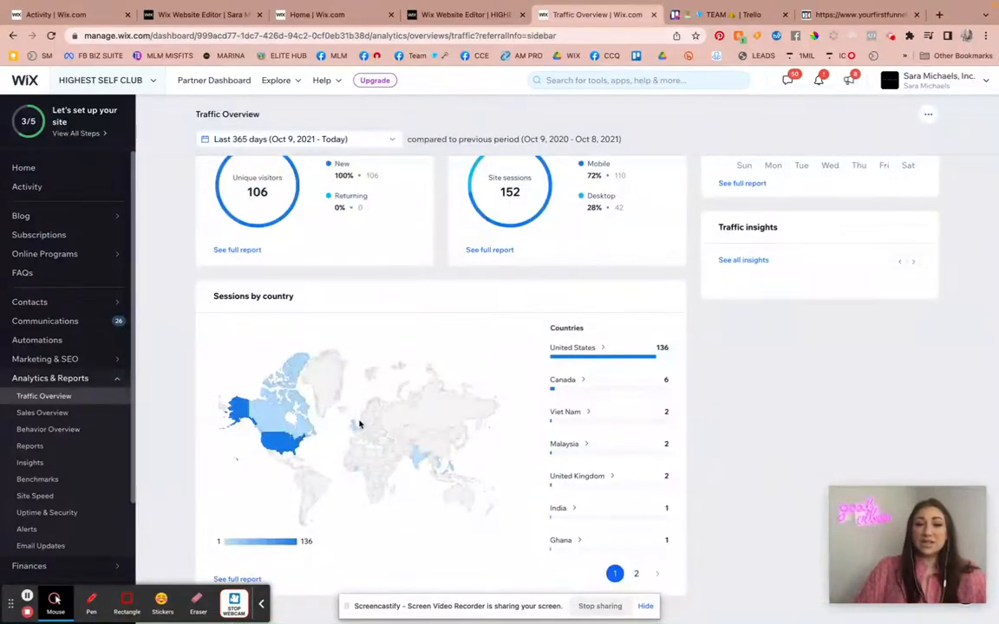
pyautogui.moveTo(286, 425)
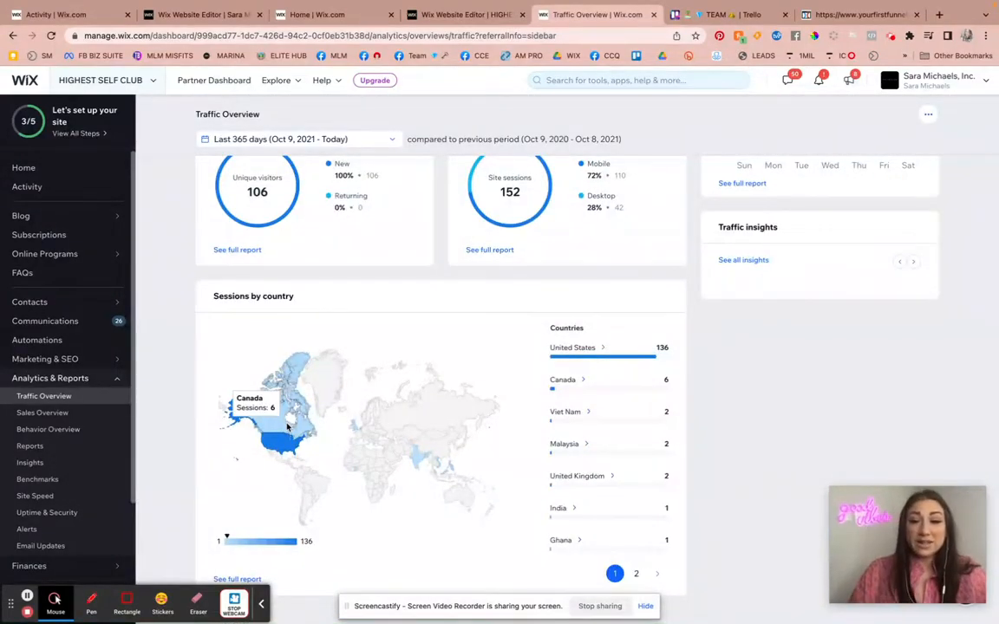
pyautogui.moveTo(387, 452)
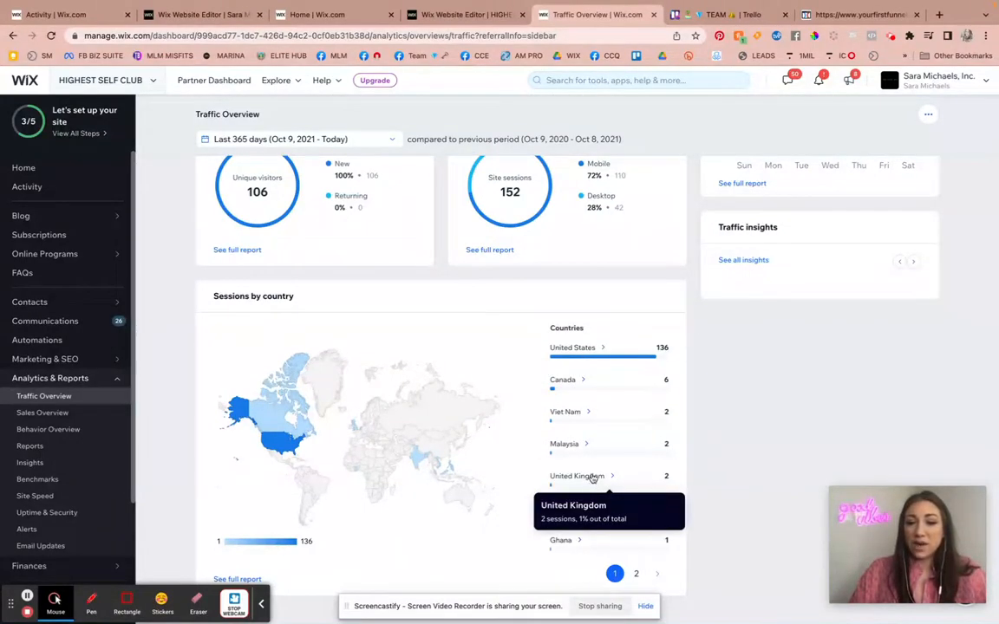
pyautogui.moveTo(273, 422)
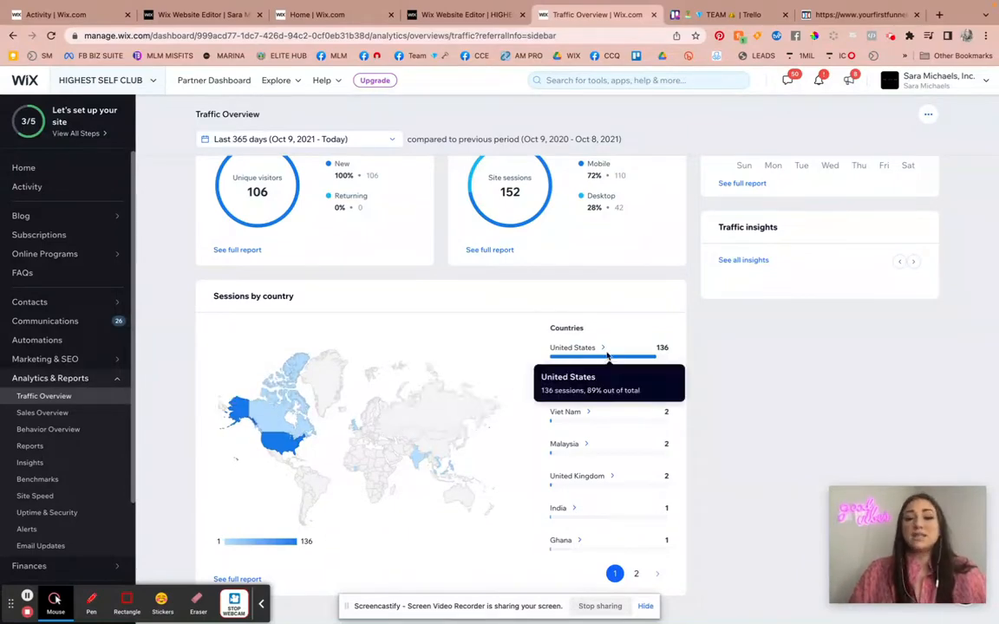
pyautogui.scroll(3)
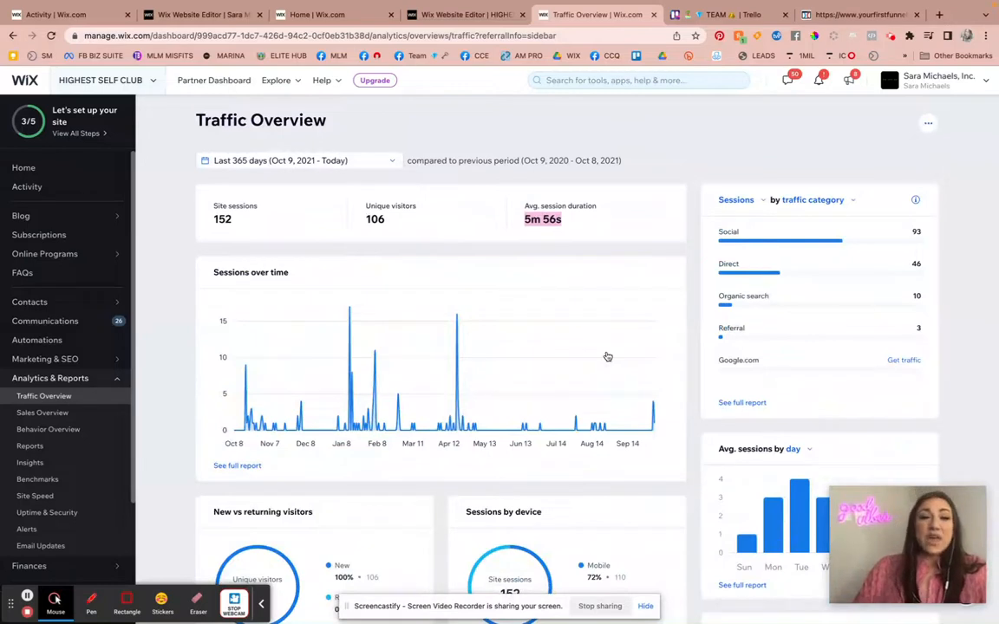
# Step: Open Behavior Overview under Analytics & Reports for the last 30 days
pyautogui.click(48, 430)
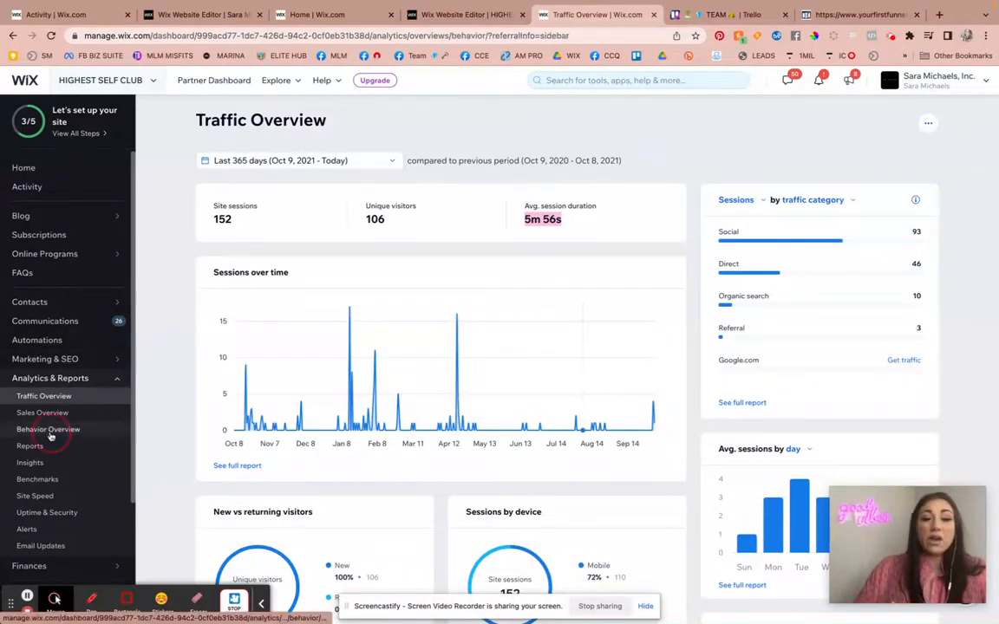
pyautogui.click(48, 429)
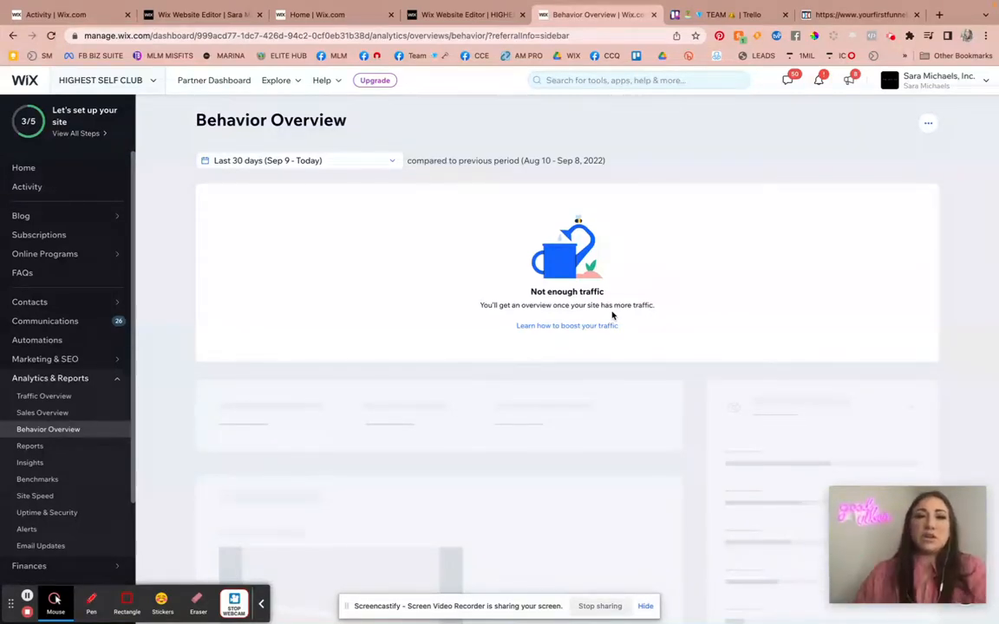
pyautogui.moveTo(425, 182)
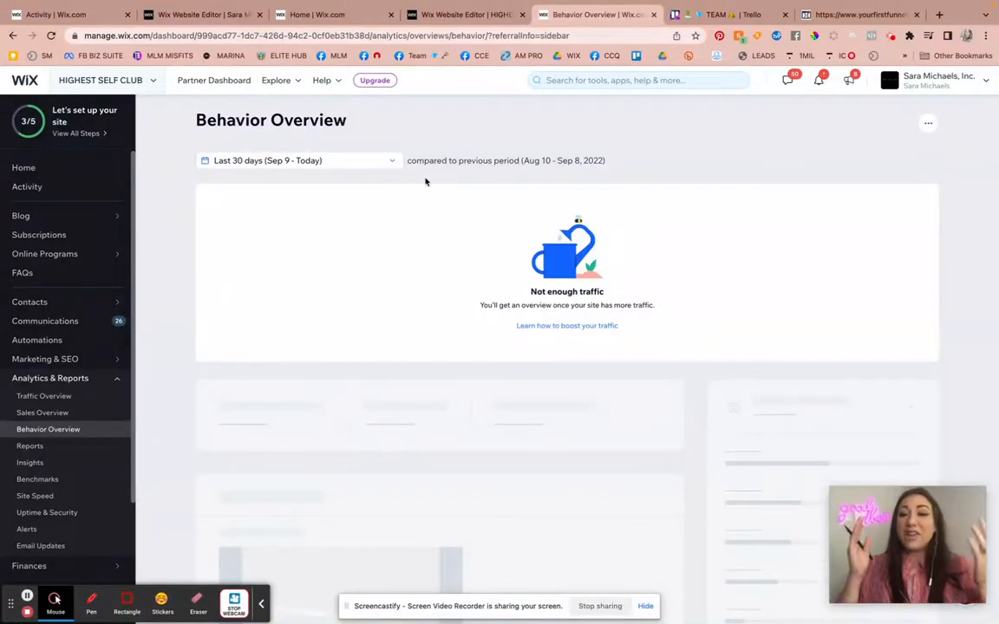